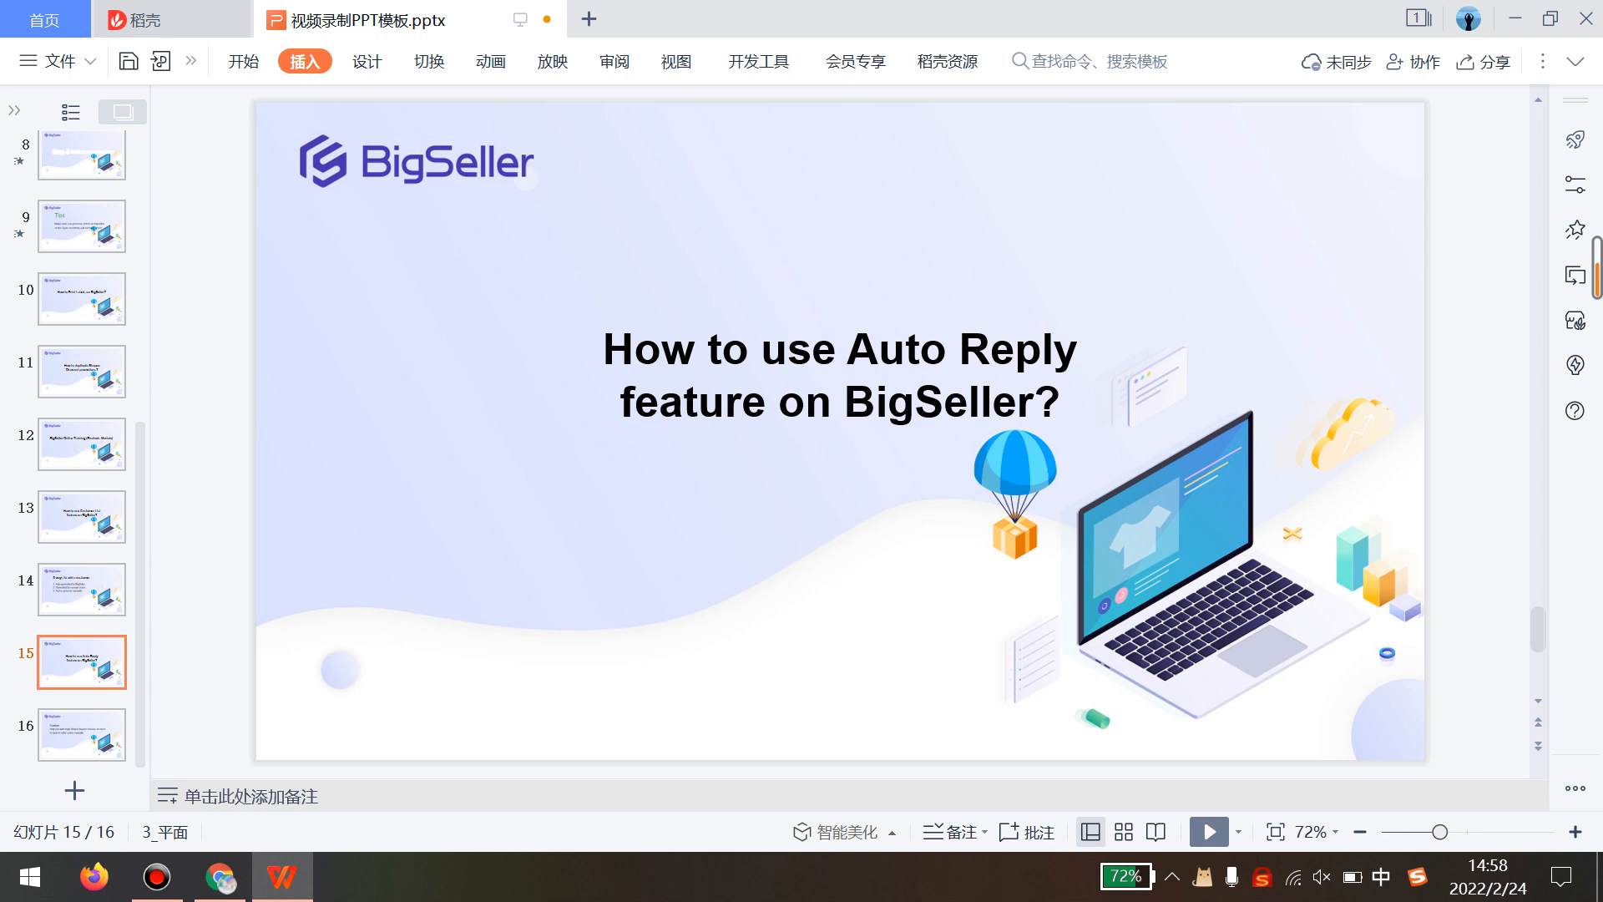
# Advance to the auto-reply function slide, then switch to the BigSeller dashboard in the browser
pyautogui.click(82, 735)
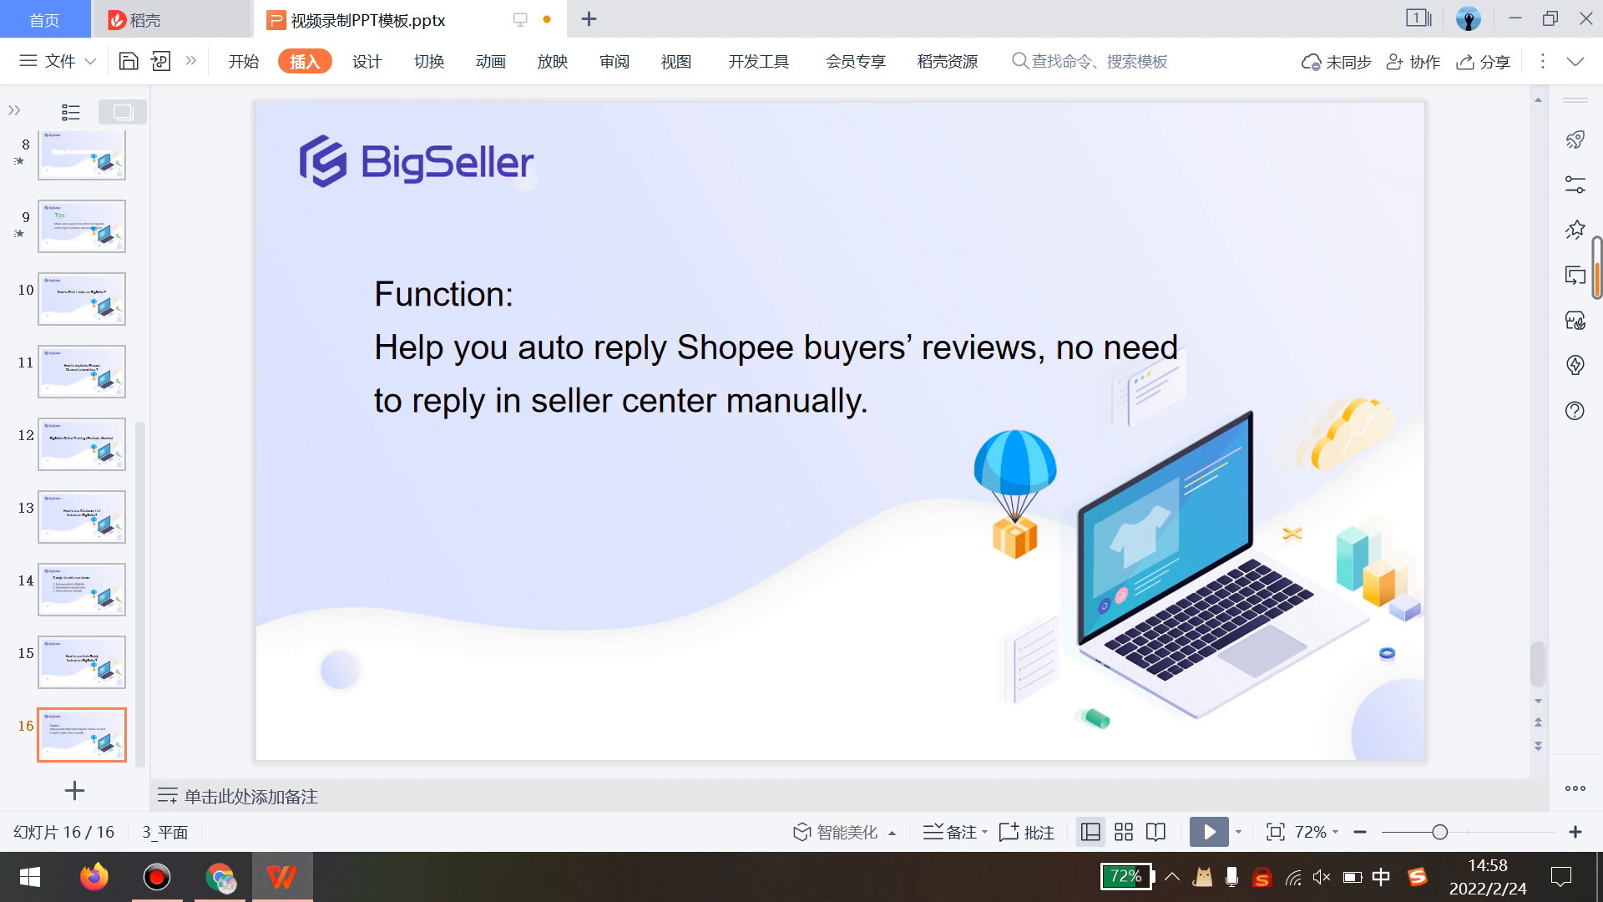
pyautogui.click(220, 876)
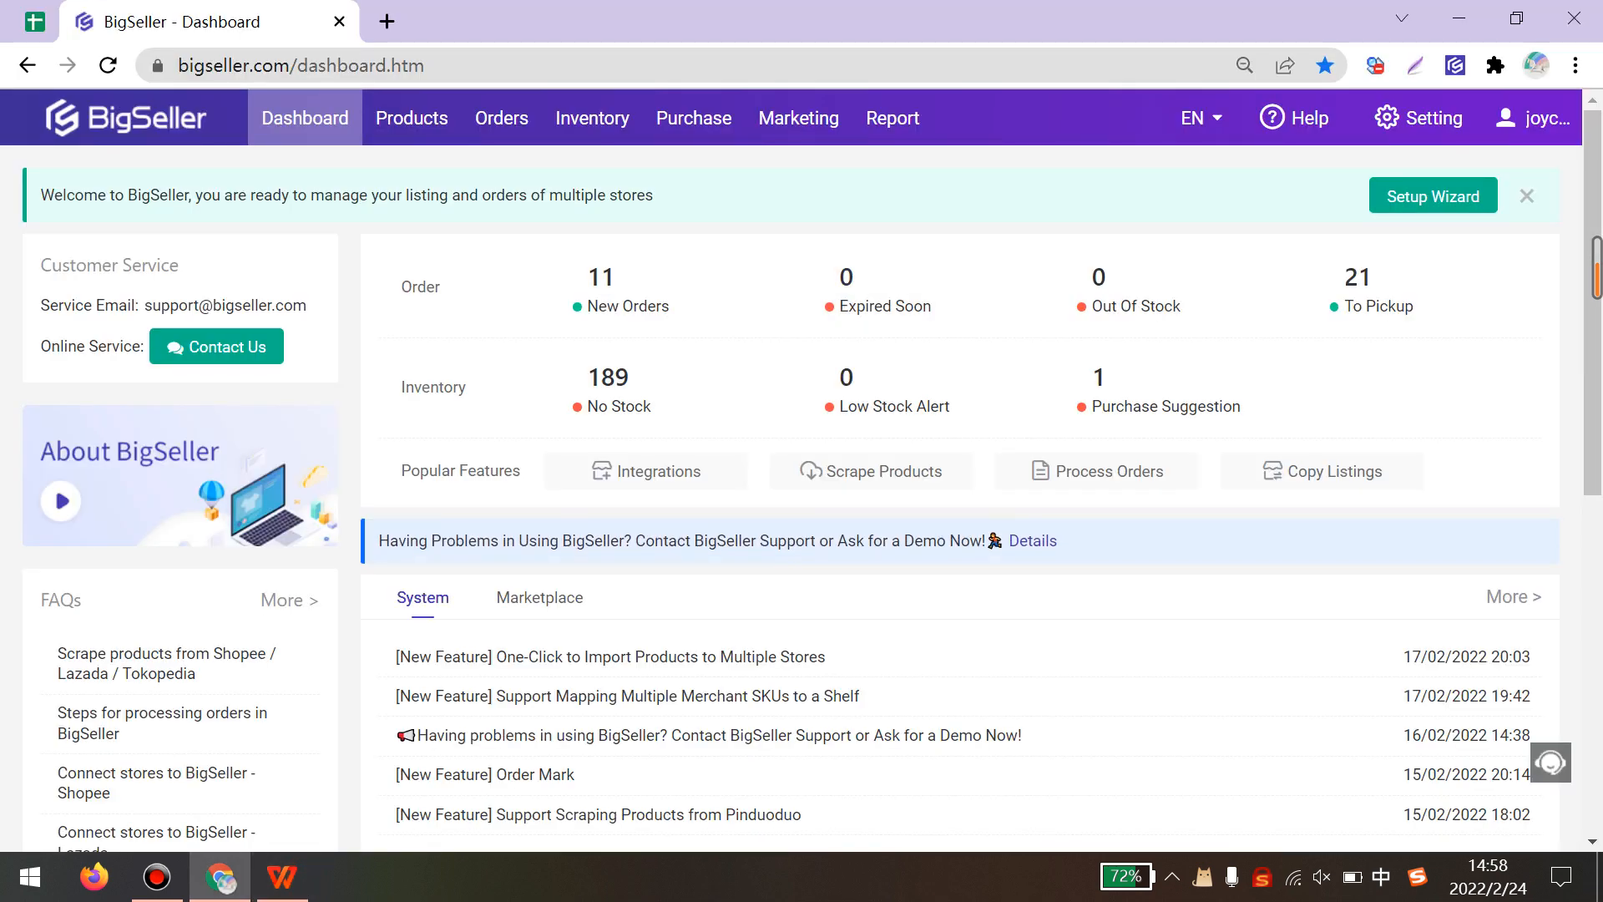
# Go to Marketing > Reply Templates to see the four existing reply templates
pyautogui.click(798, 117)
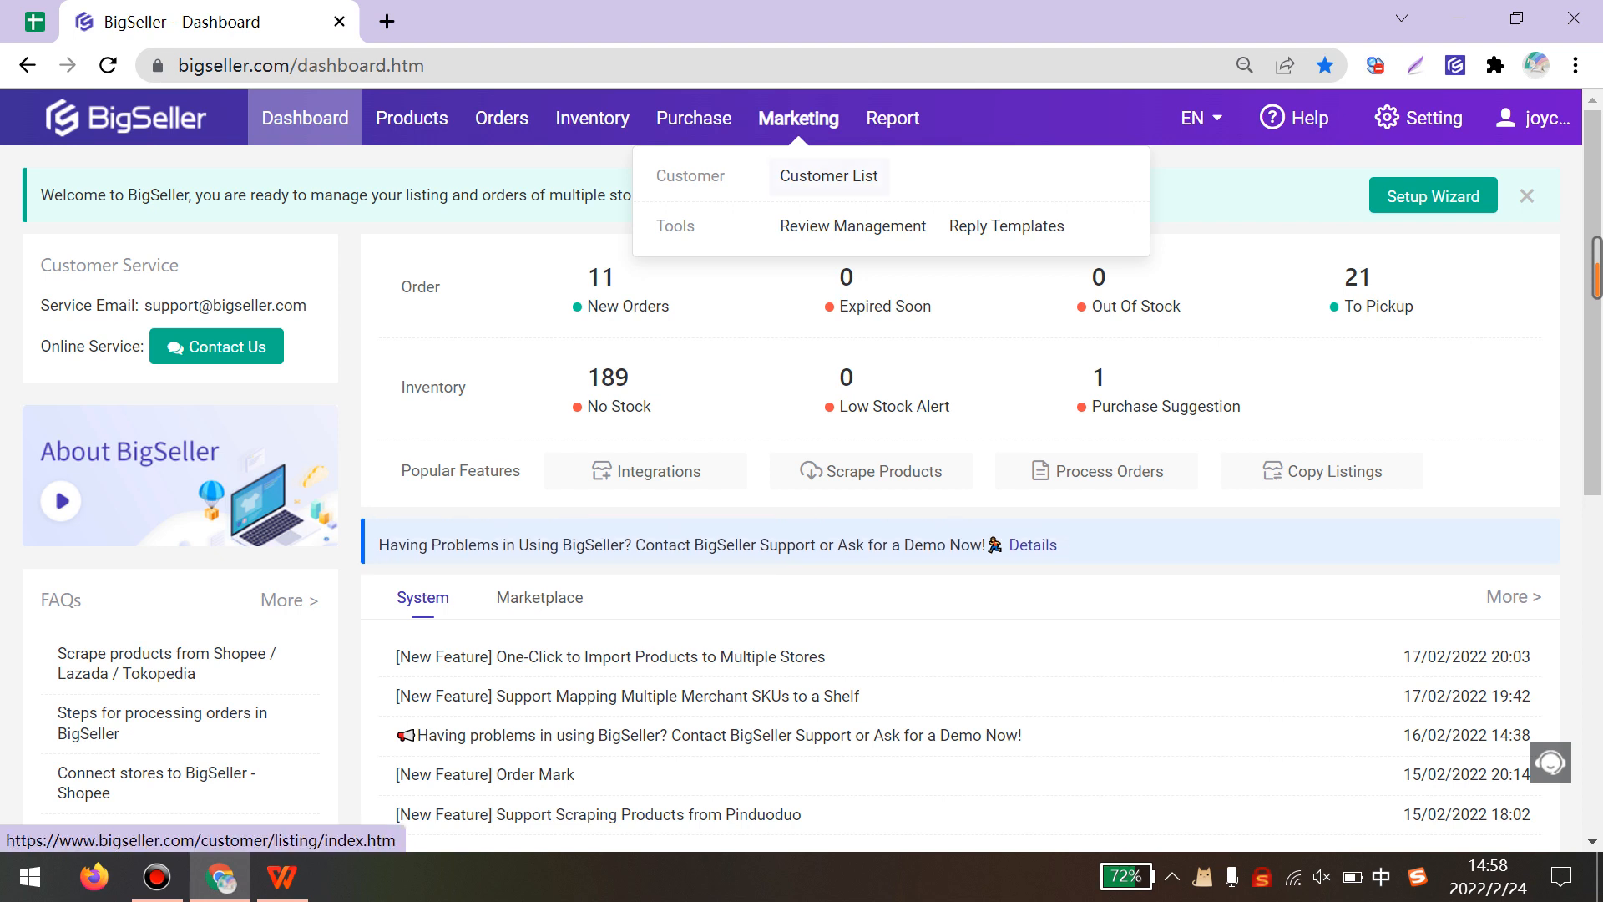
pyautogui.click(1005, 226)
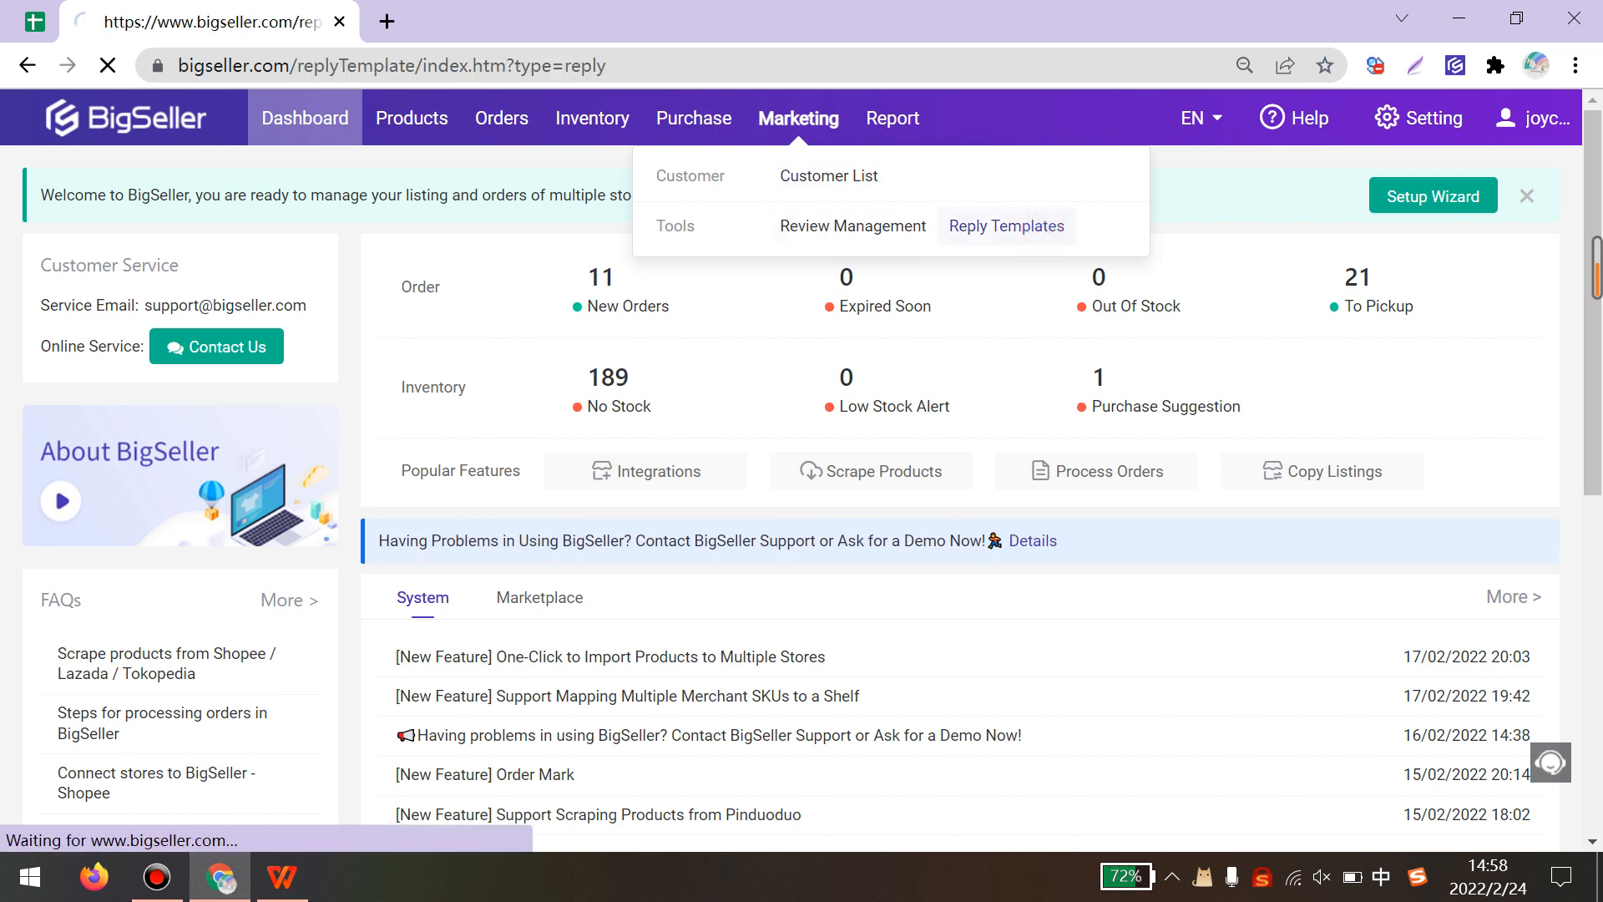
pyautogui.click(1005, 225)
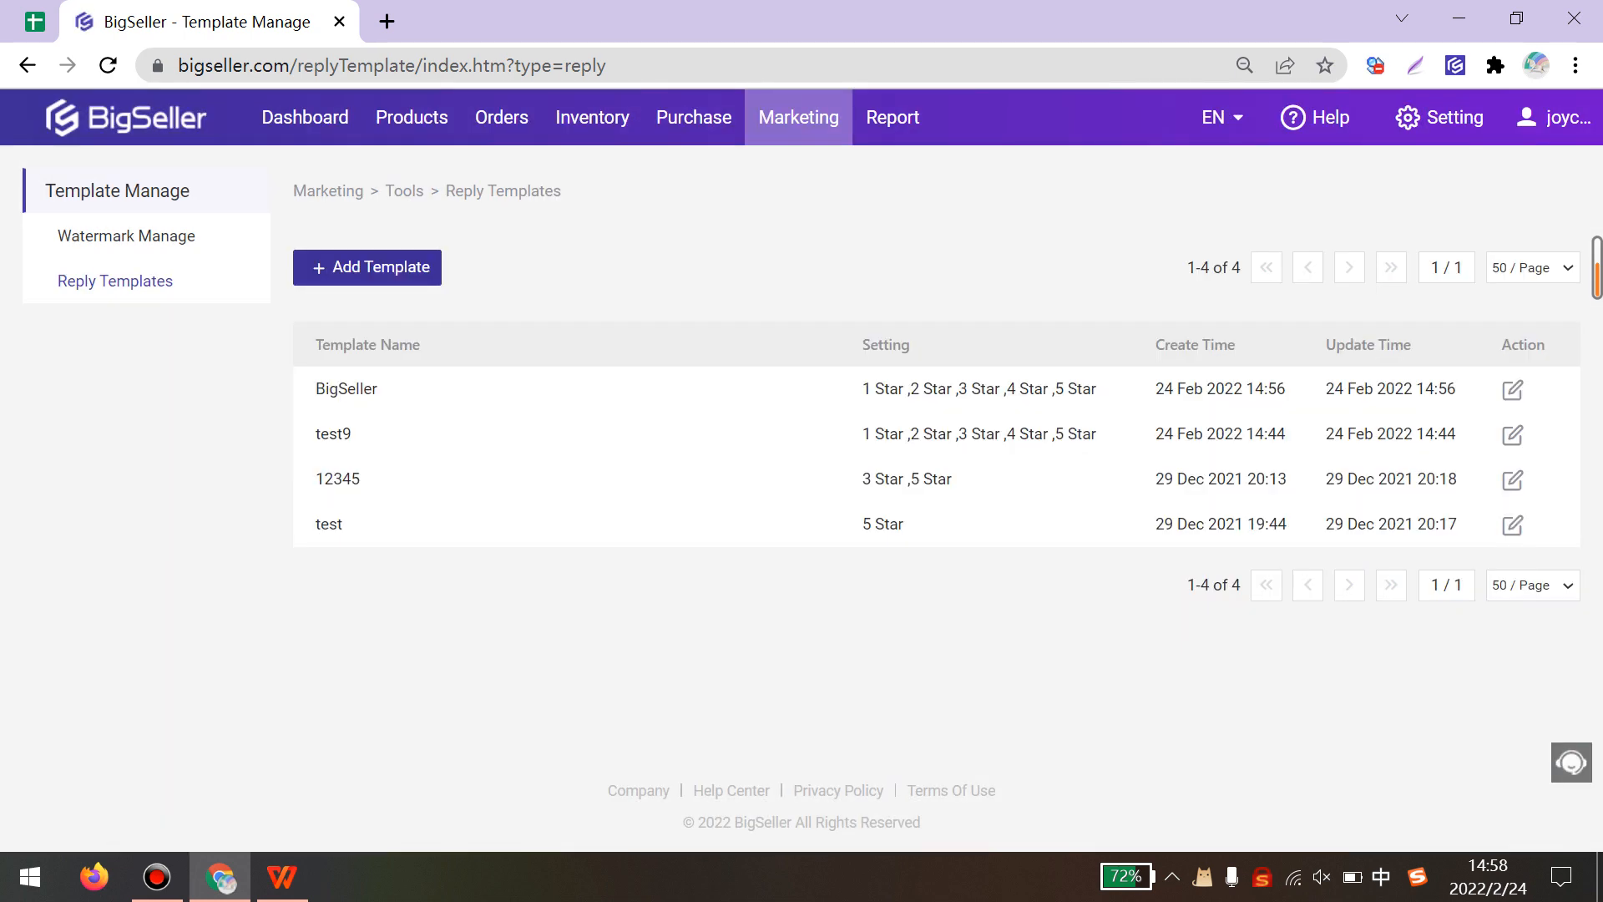
# Add a new reply template named 'BigSeller 123' and begin setting its star-rating replies
pyautogui.click(366, 267)
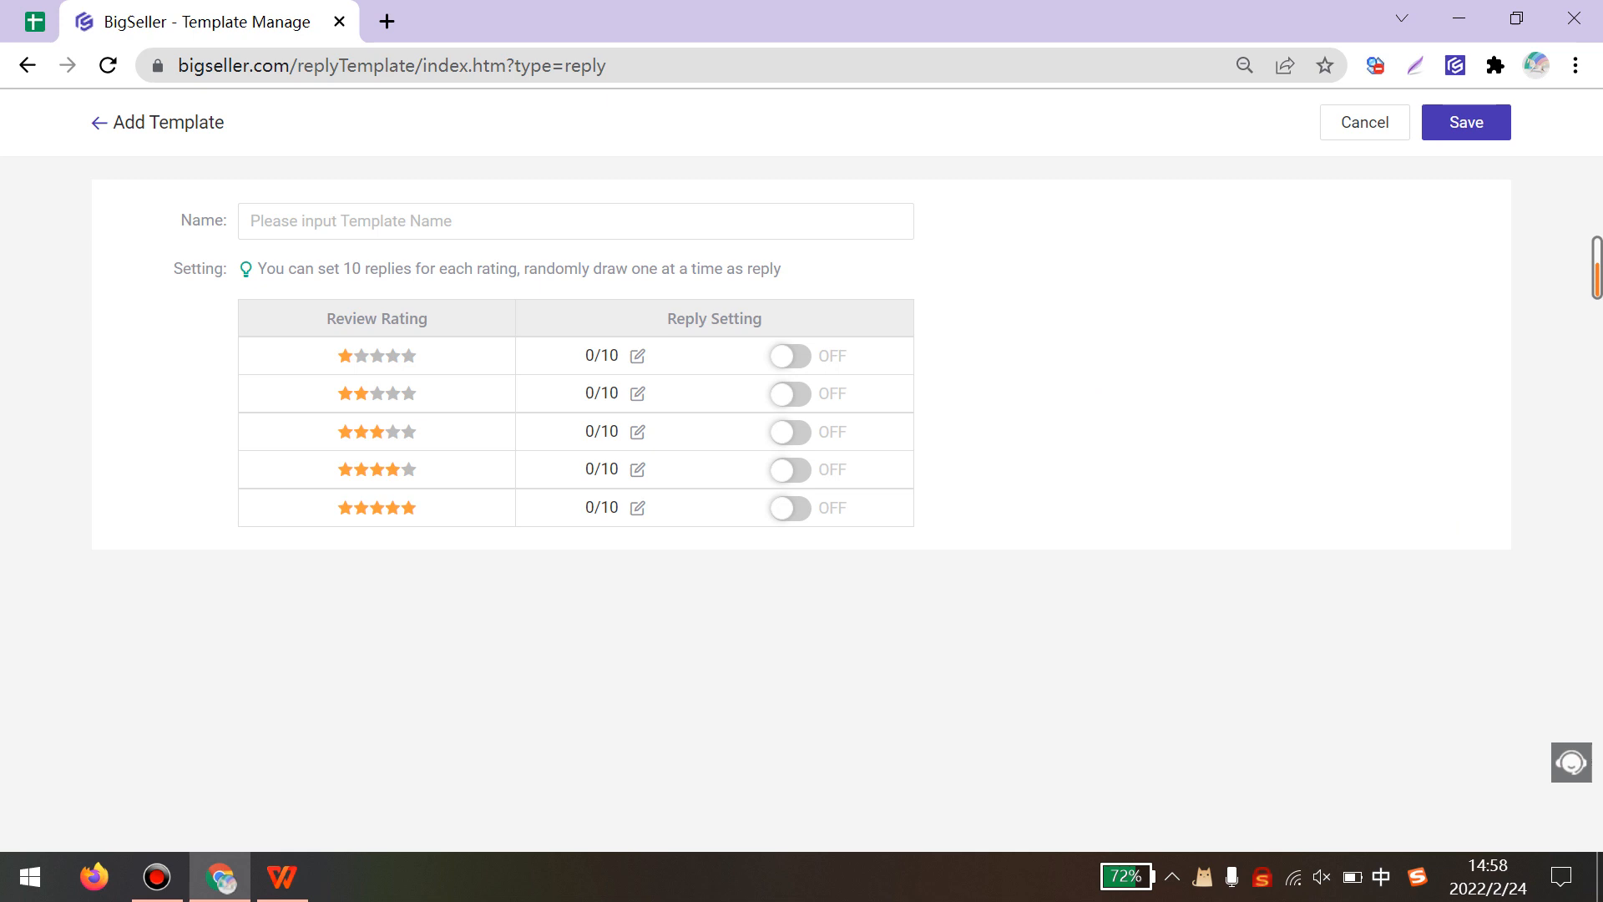
pyautogui.write('BigSeller 12')
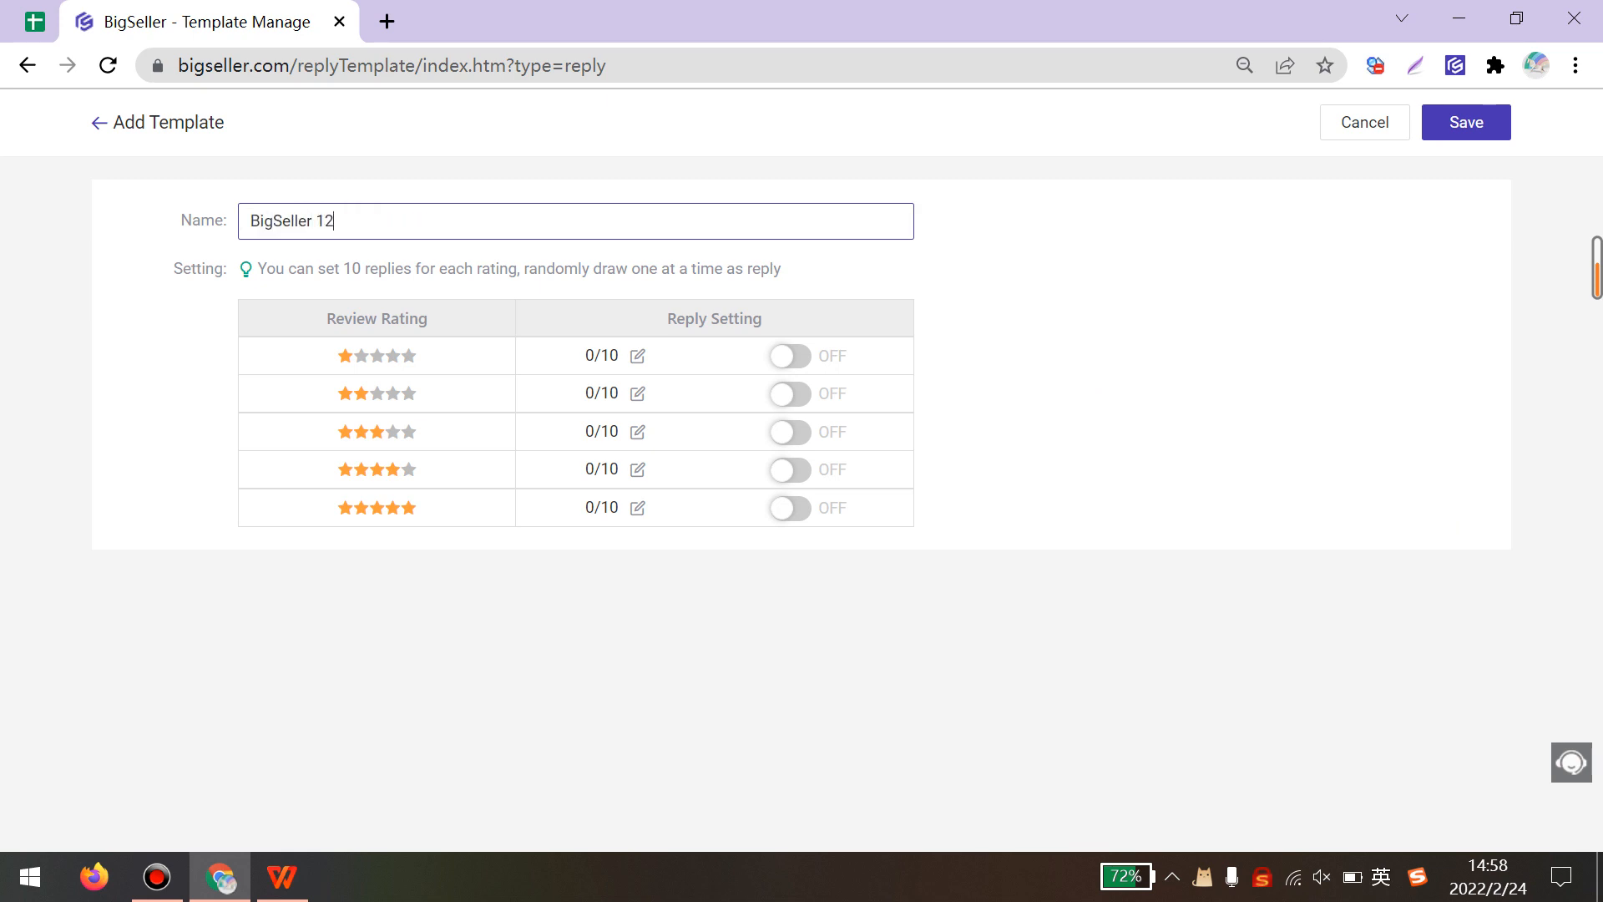
pyautogui.write('3')
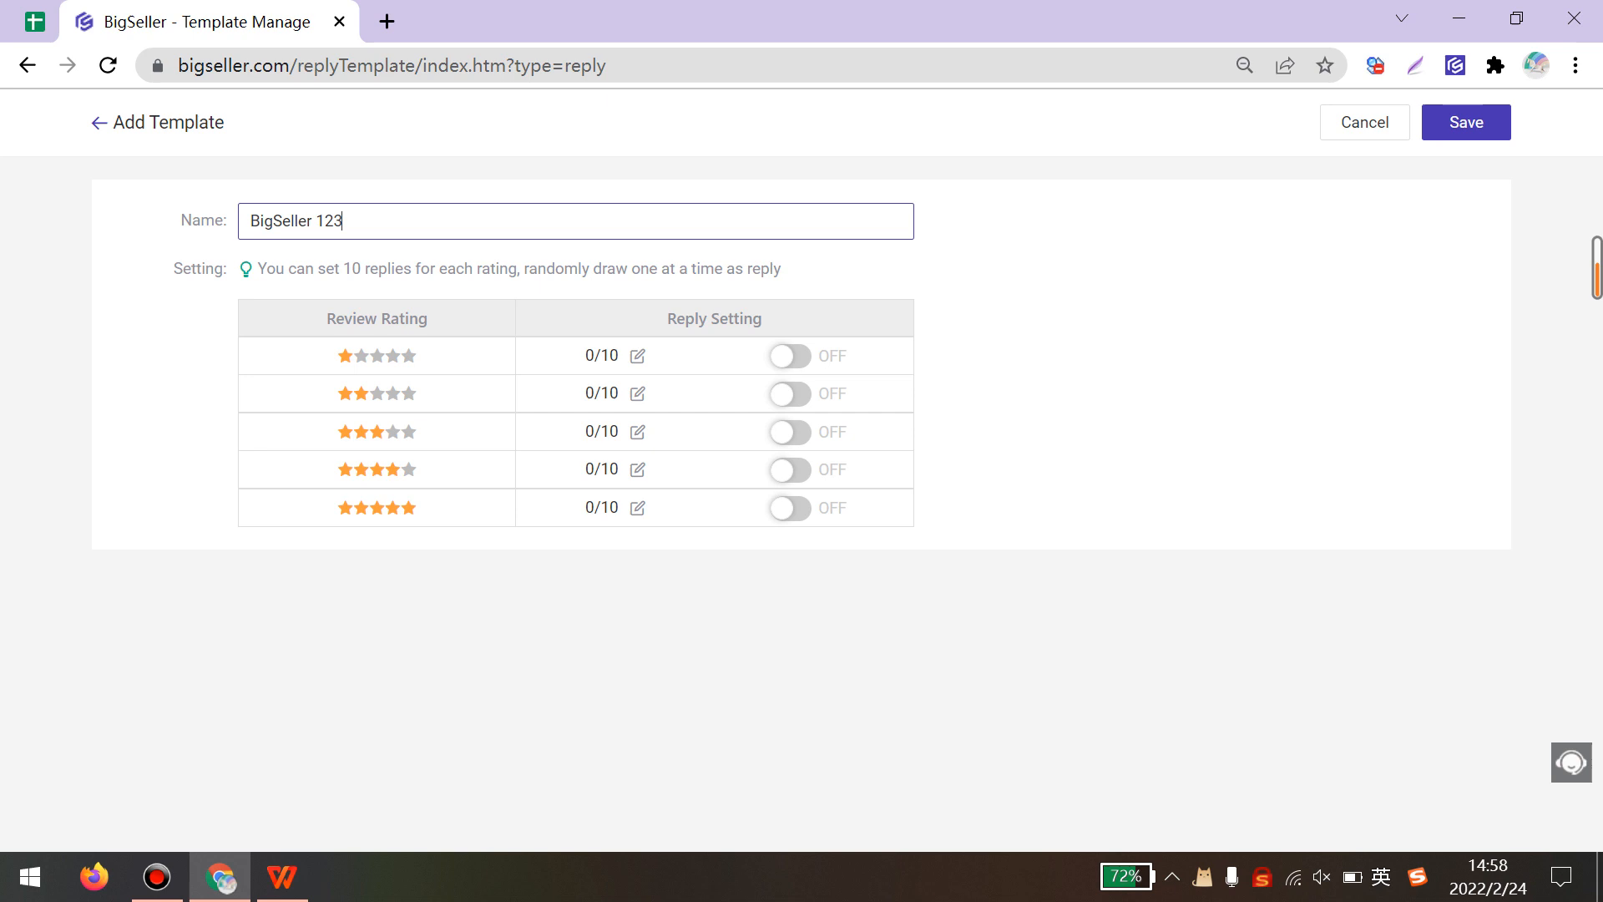
pyautogui.click(638, 354)
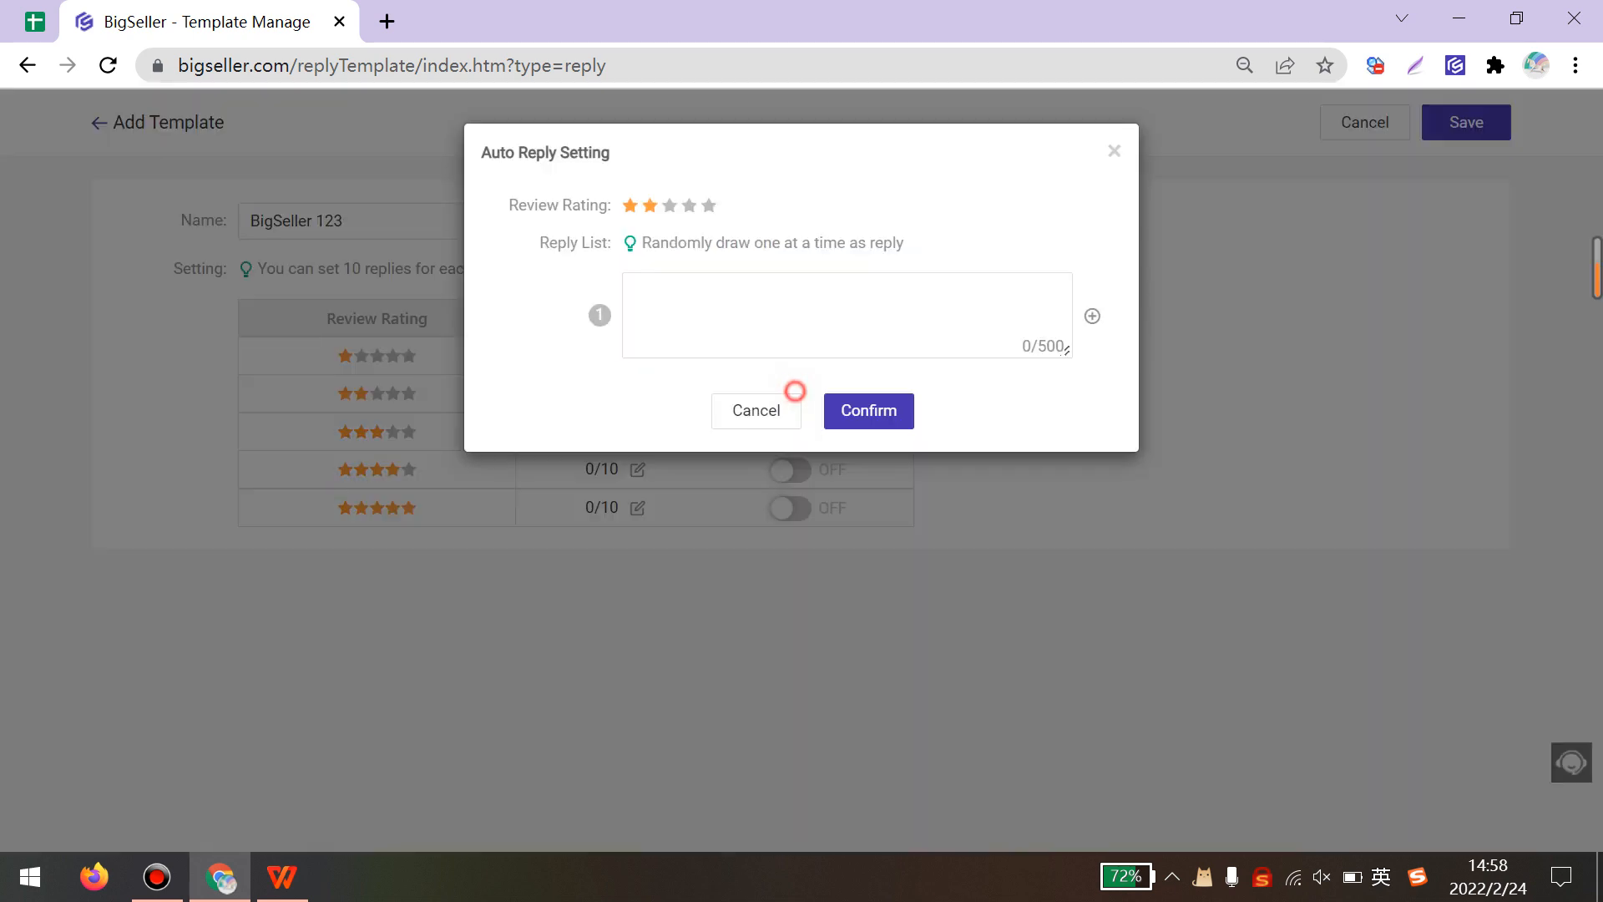
# Confirm thank-you replies for the two-, three- and five-star ratings and save template 'BigSeller 123'
pyautogui.click(867, 411)
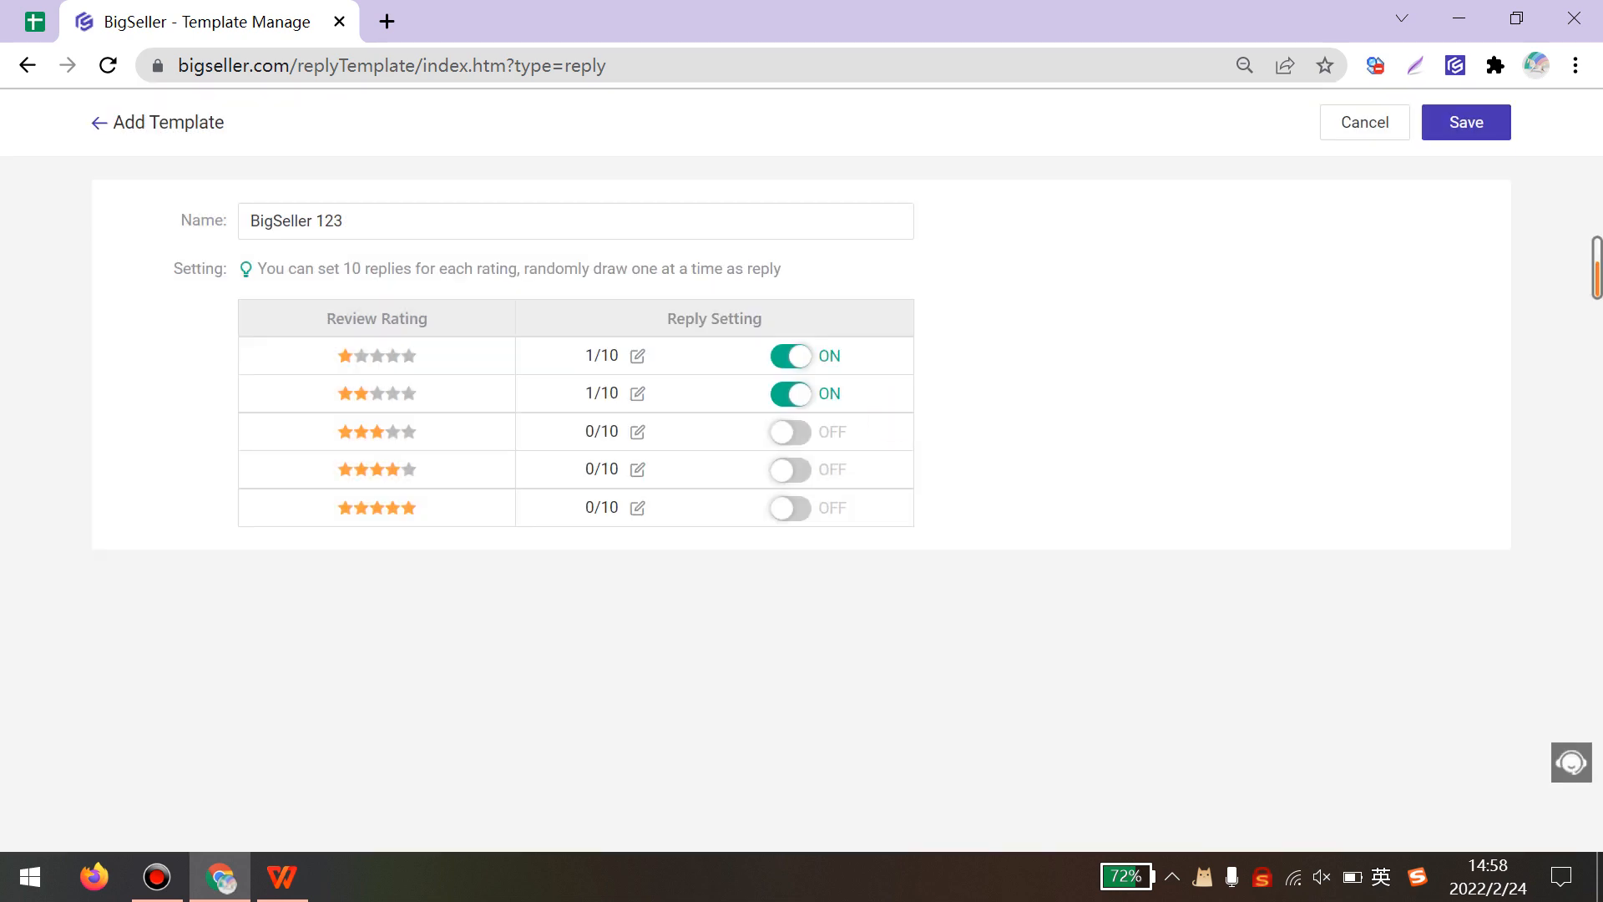
pyautogui.click(790, 469)
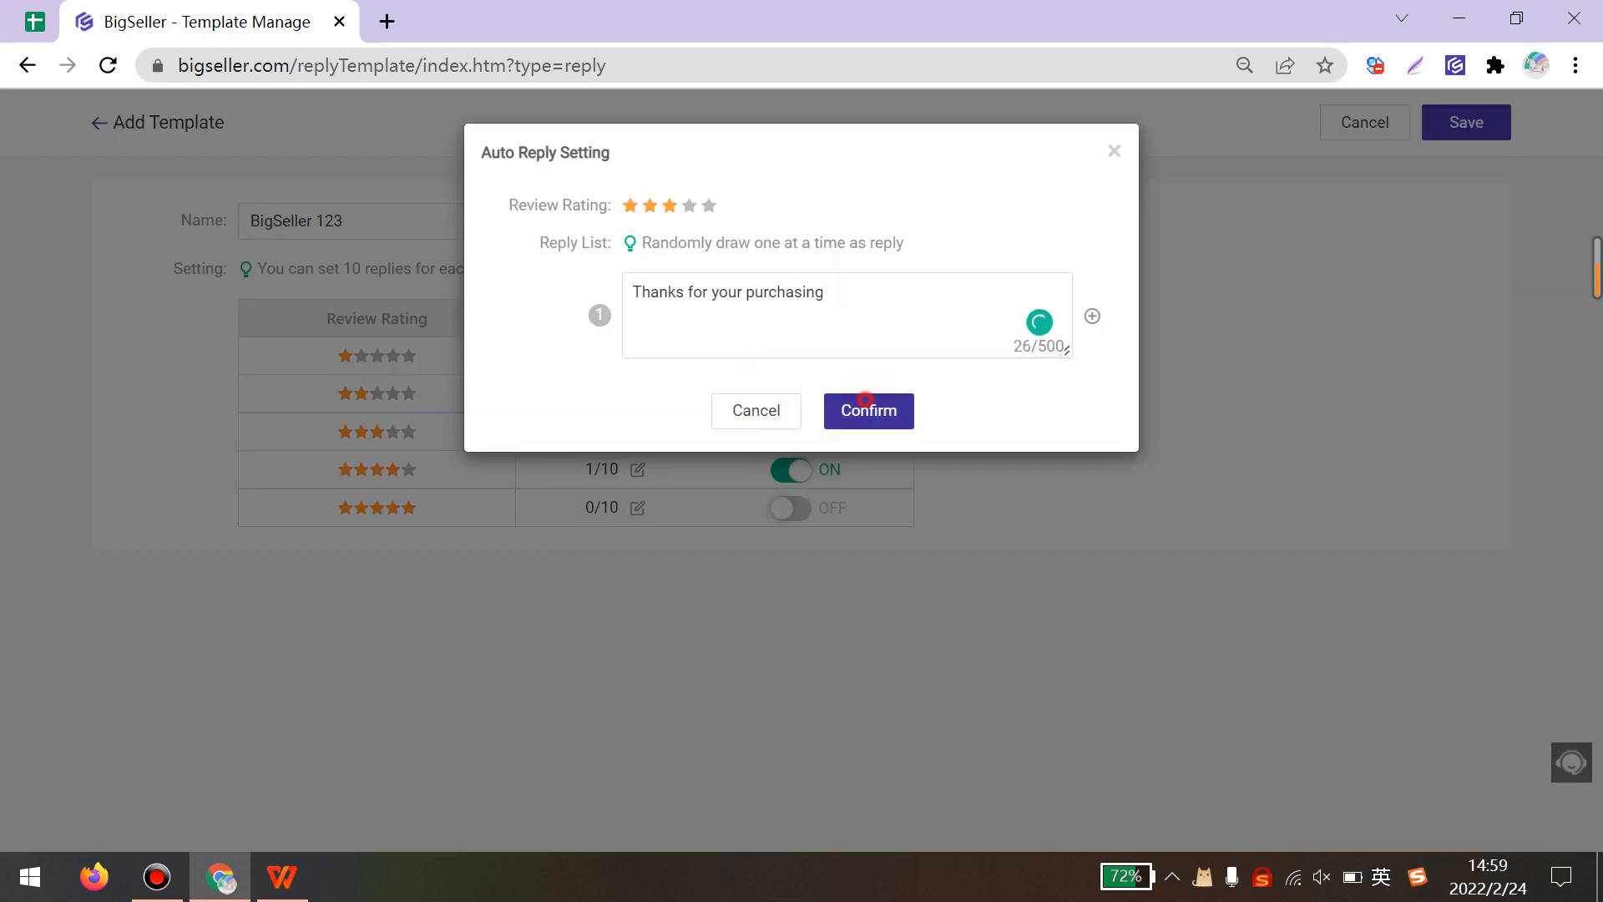
pyautogui.click(708, 206)
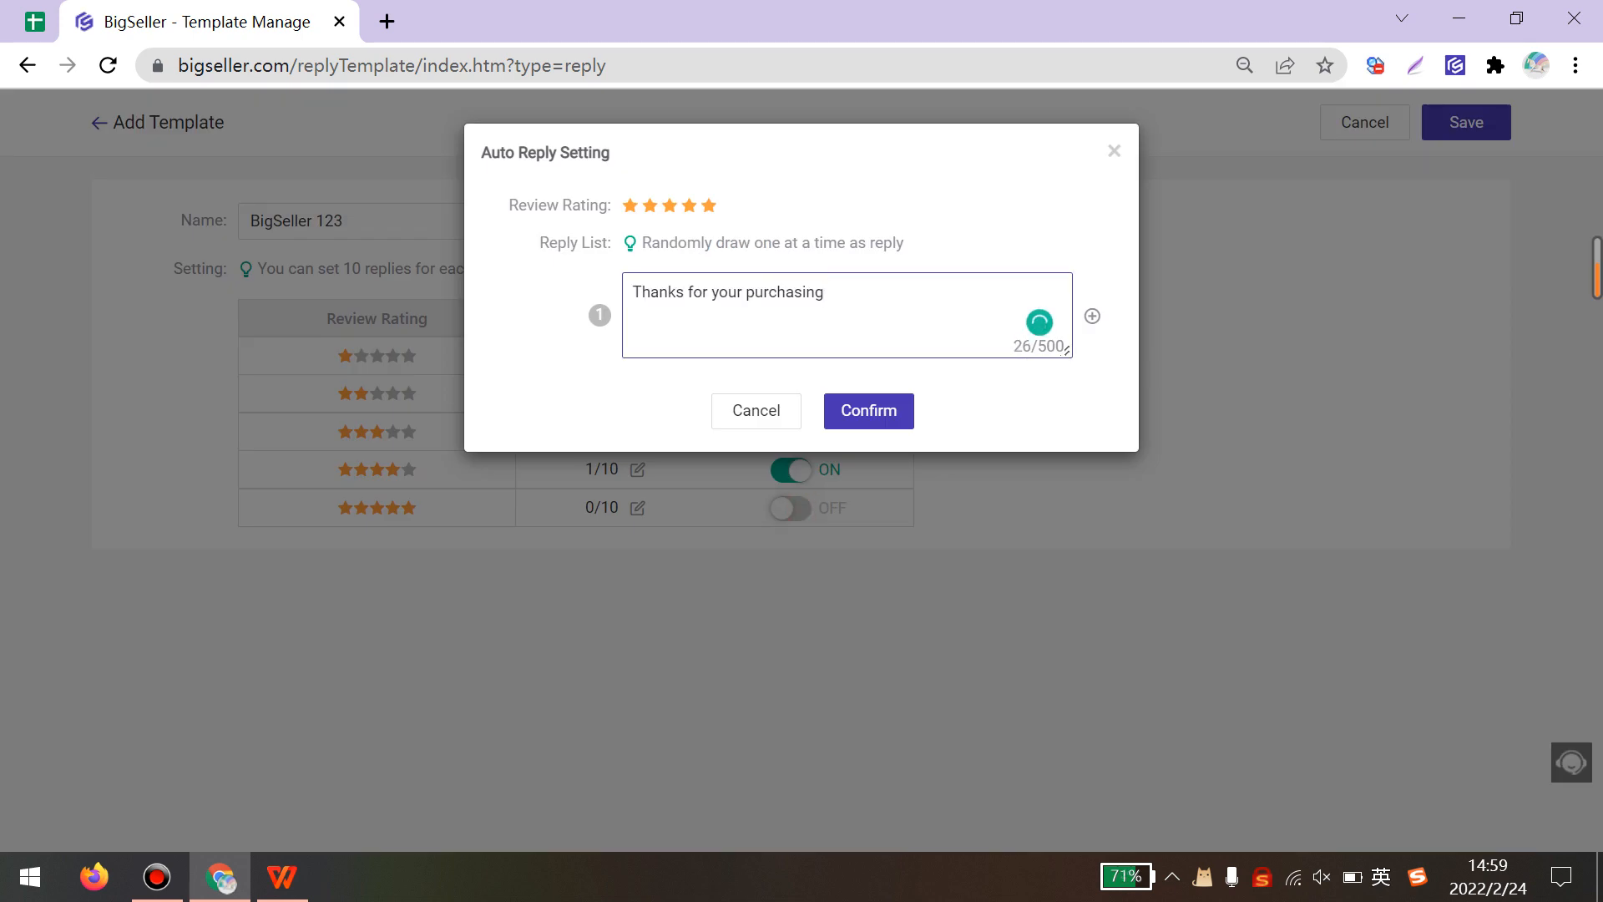
pyautogui.click(868, 411)
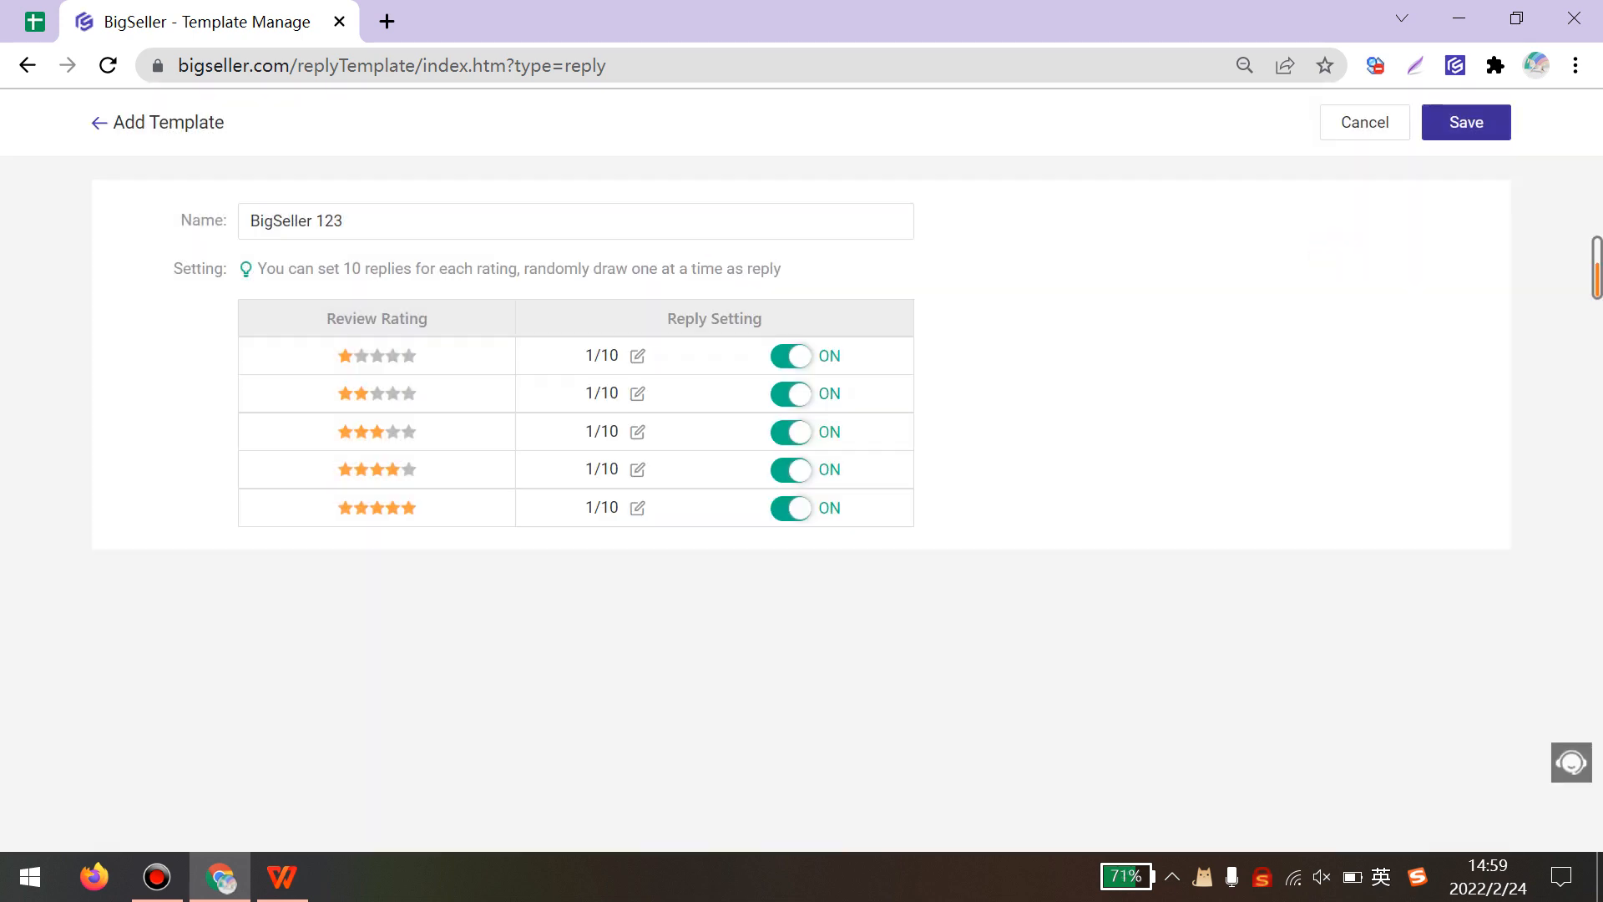
pyautogui.click(1464, 121)
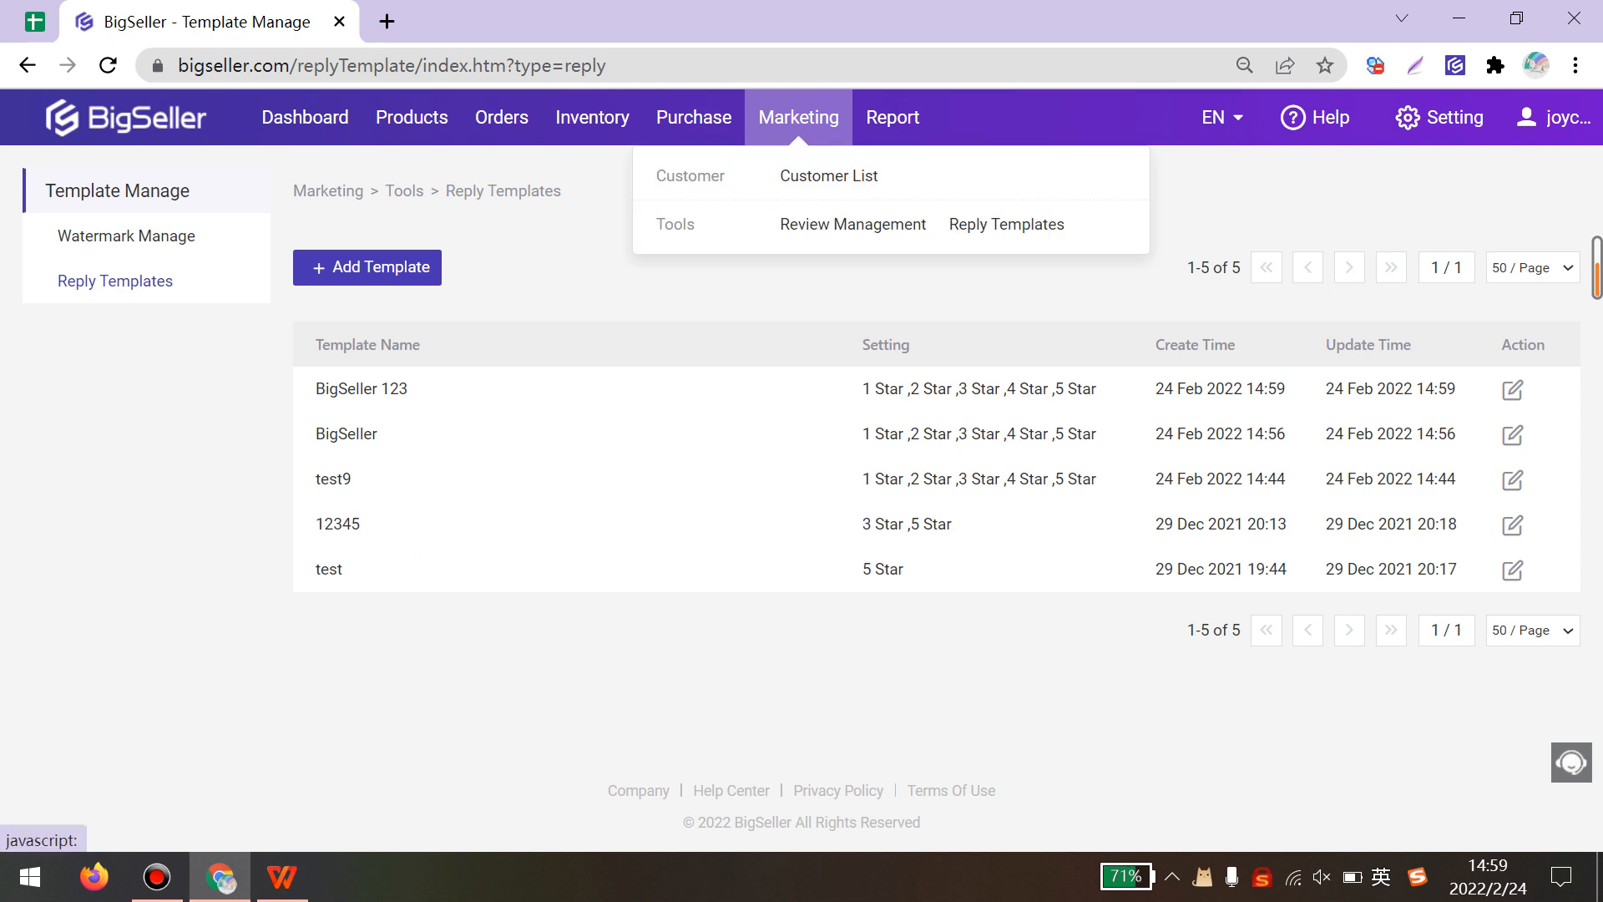
# Go to Marketing > Review Management and open the Reply Setting page for store SHOPEE B
pyautogui.click(852, 224)
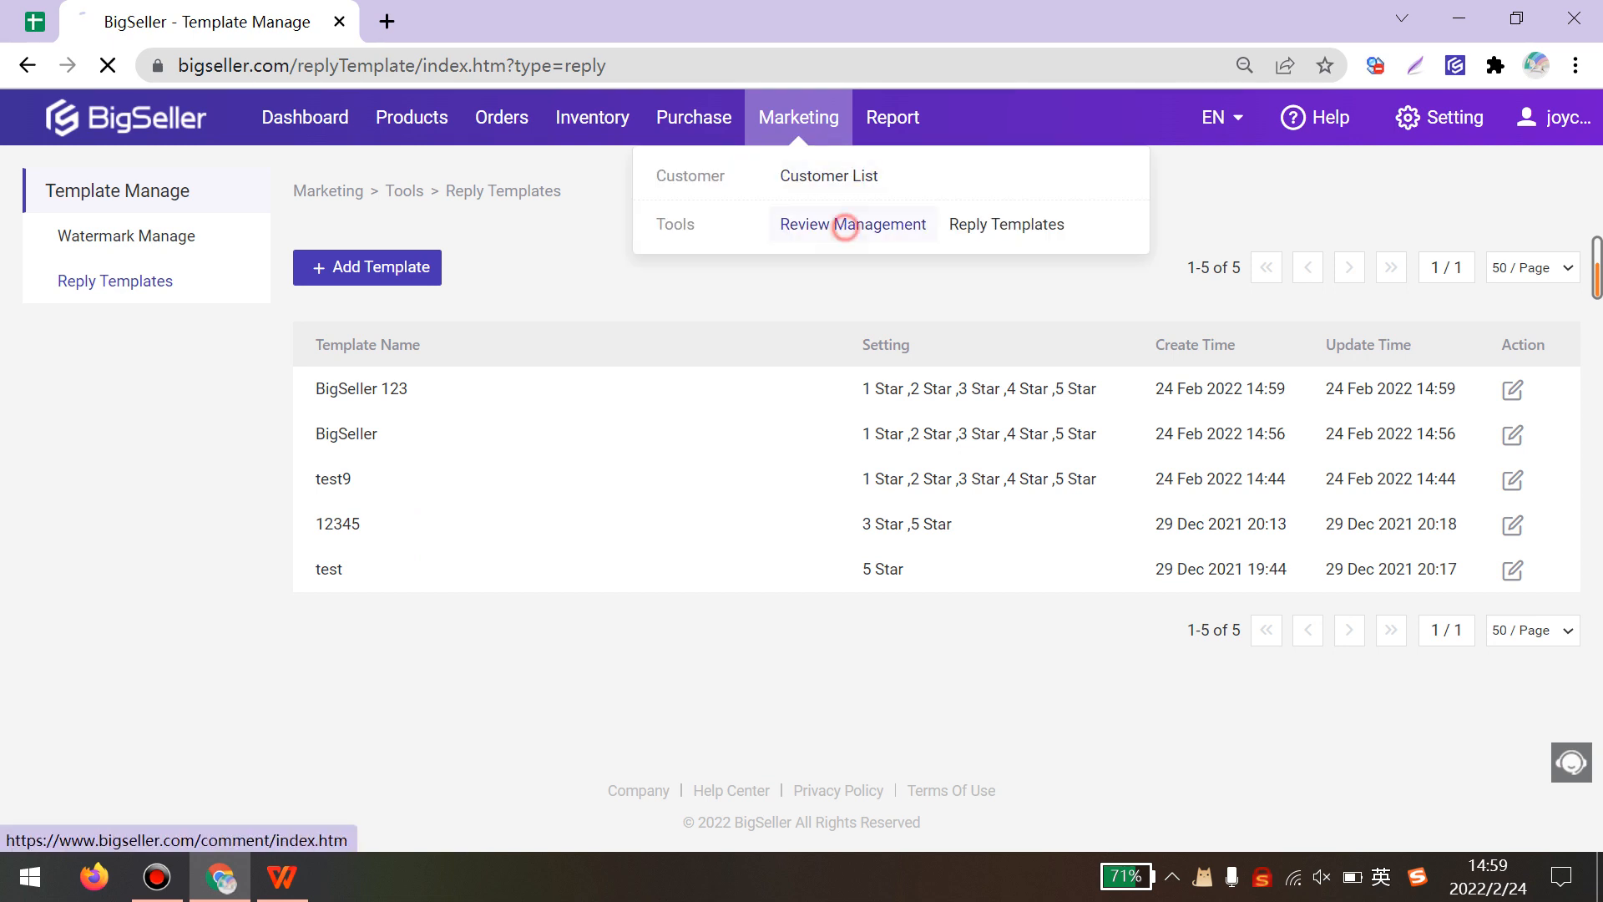
pyautogui.click(852, 224)
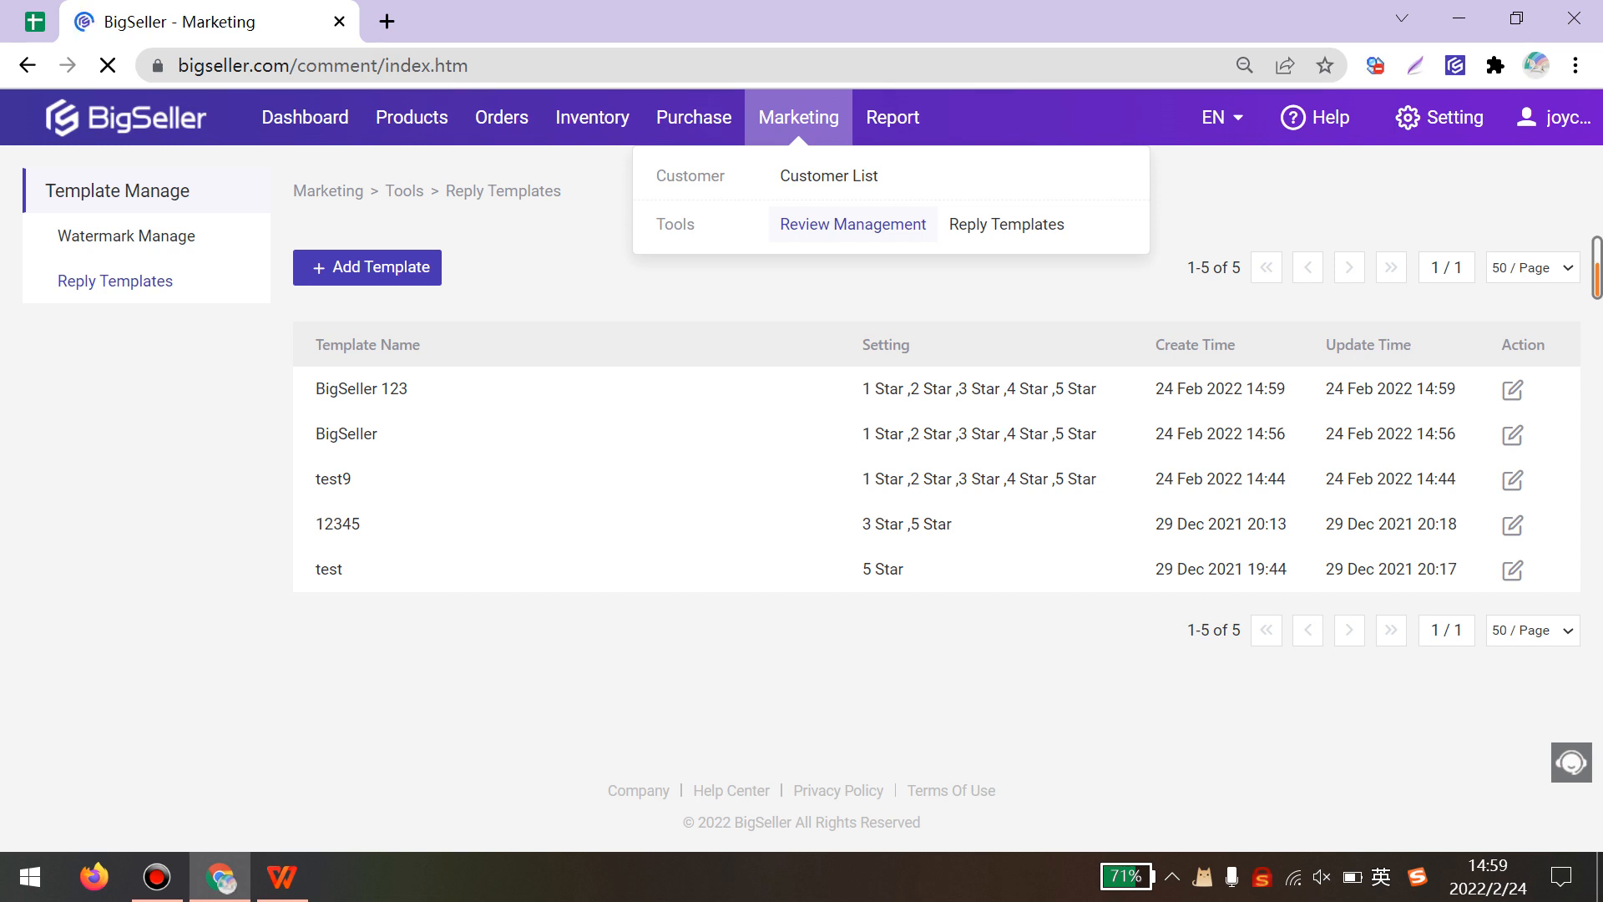
pyautogui.click(851, 223)
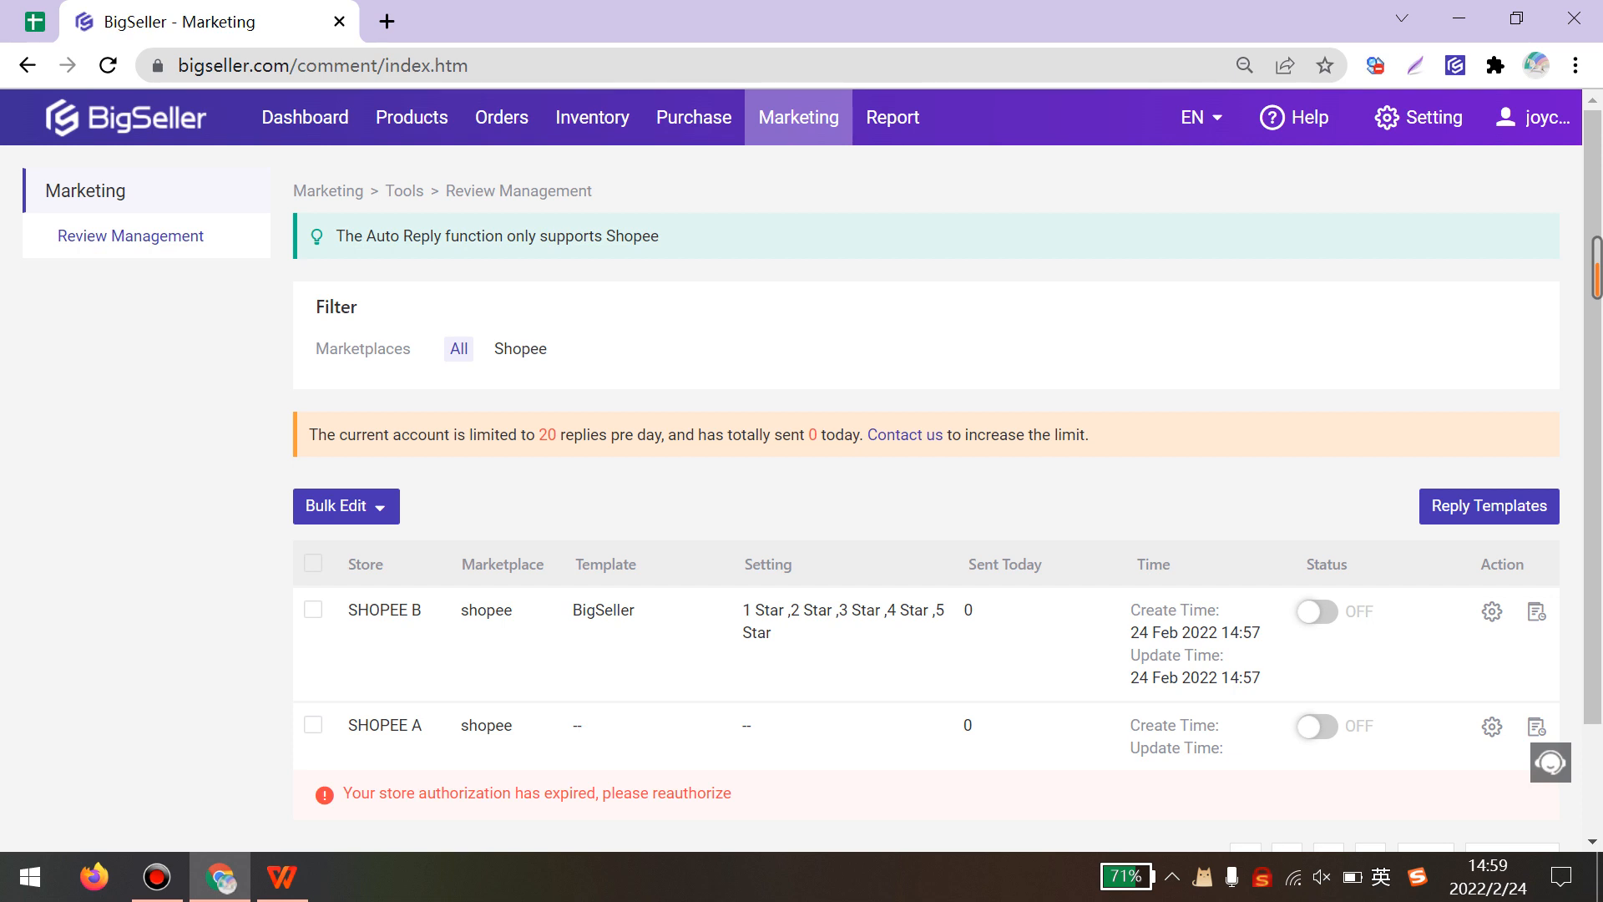
pyautogui.moveTo(1491, 612)
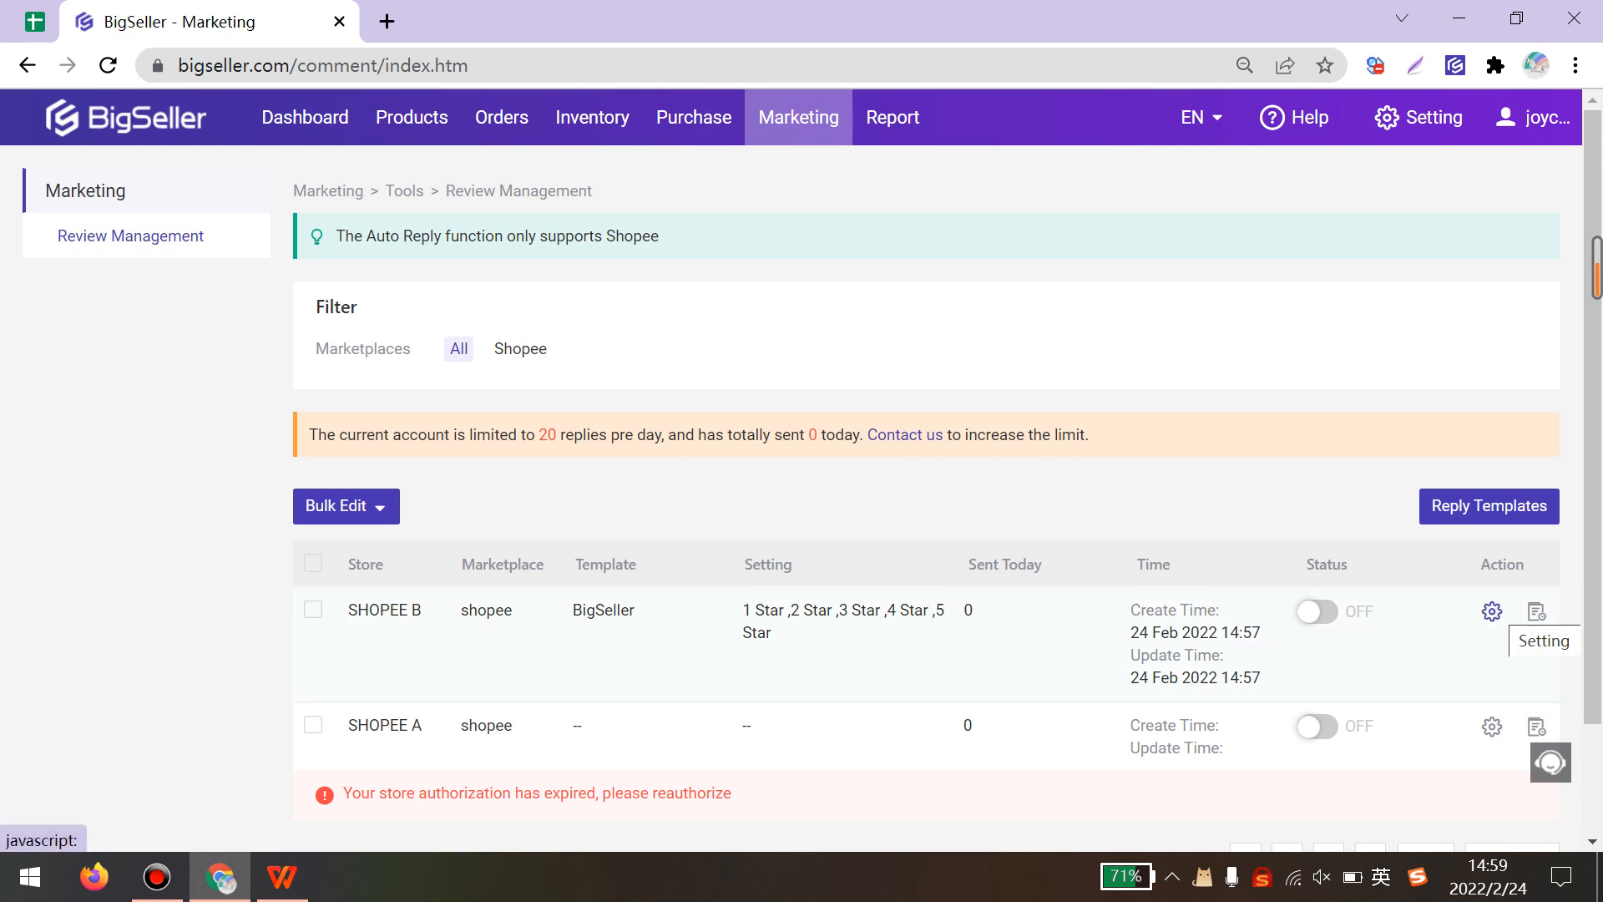
pyautogui.click(1491, 611)
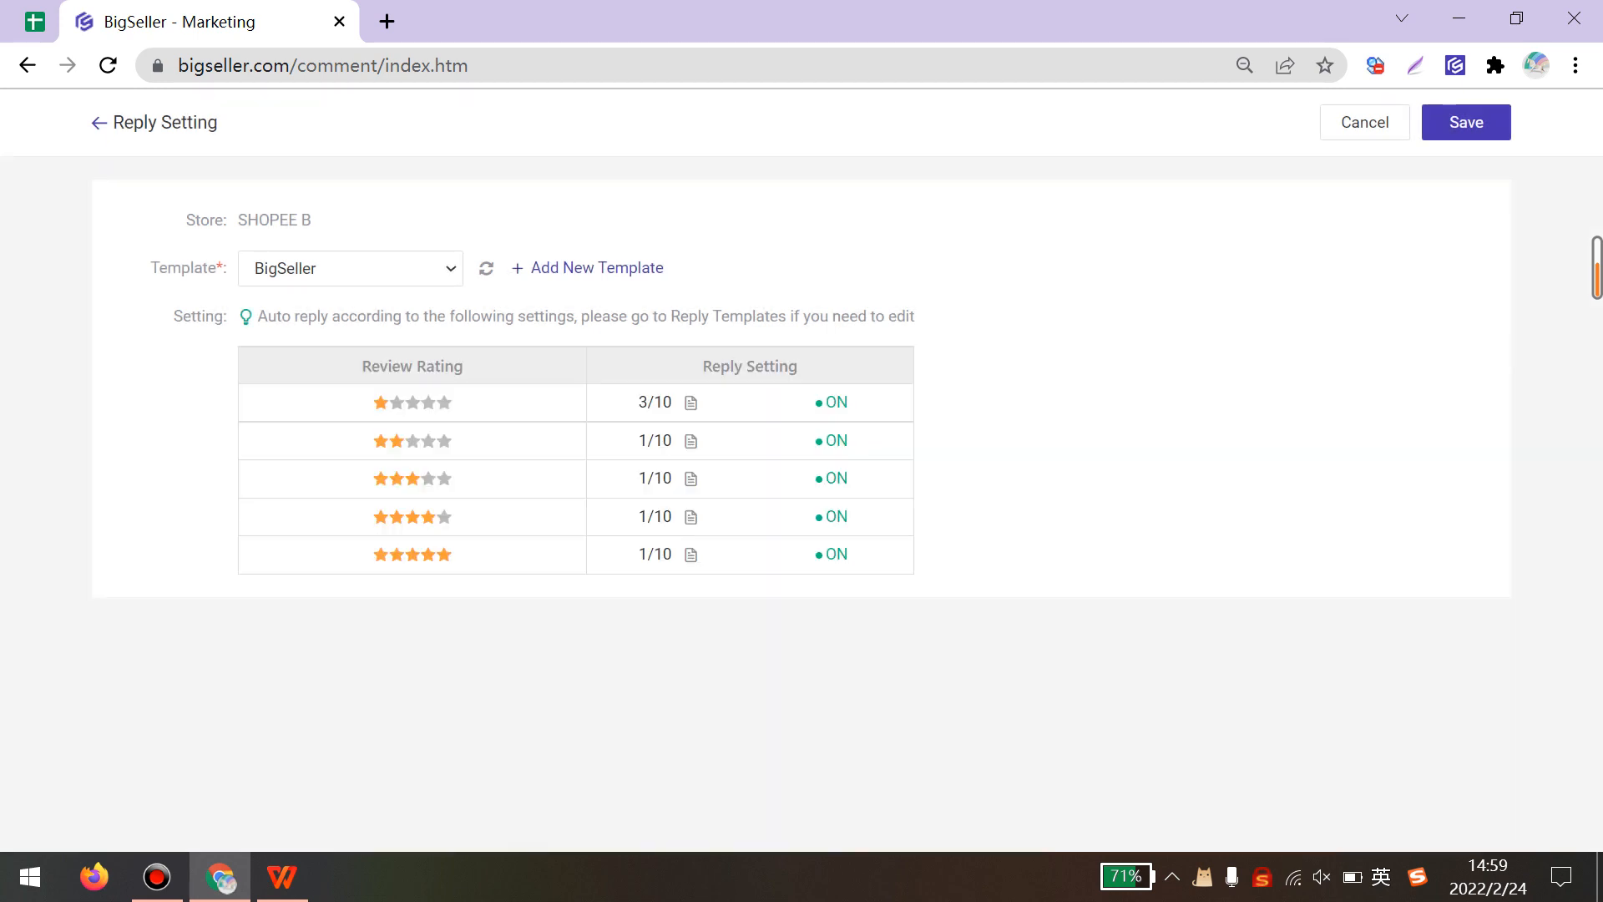
# Assign template 'BigSeller 123' to SHOPEE B, preview its one-star reply, and save the setting
pyautogui.click(349, 268)
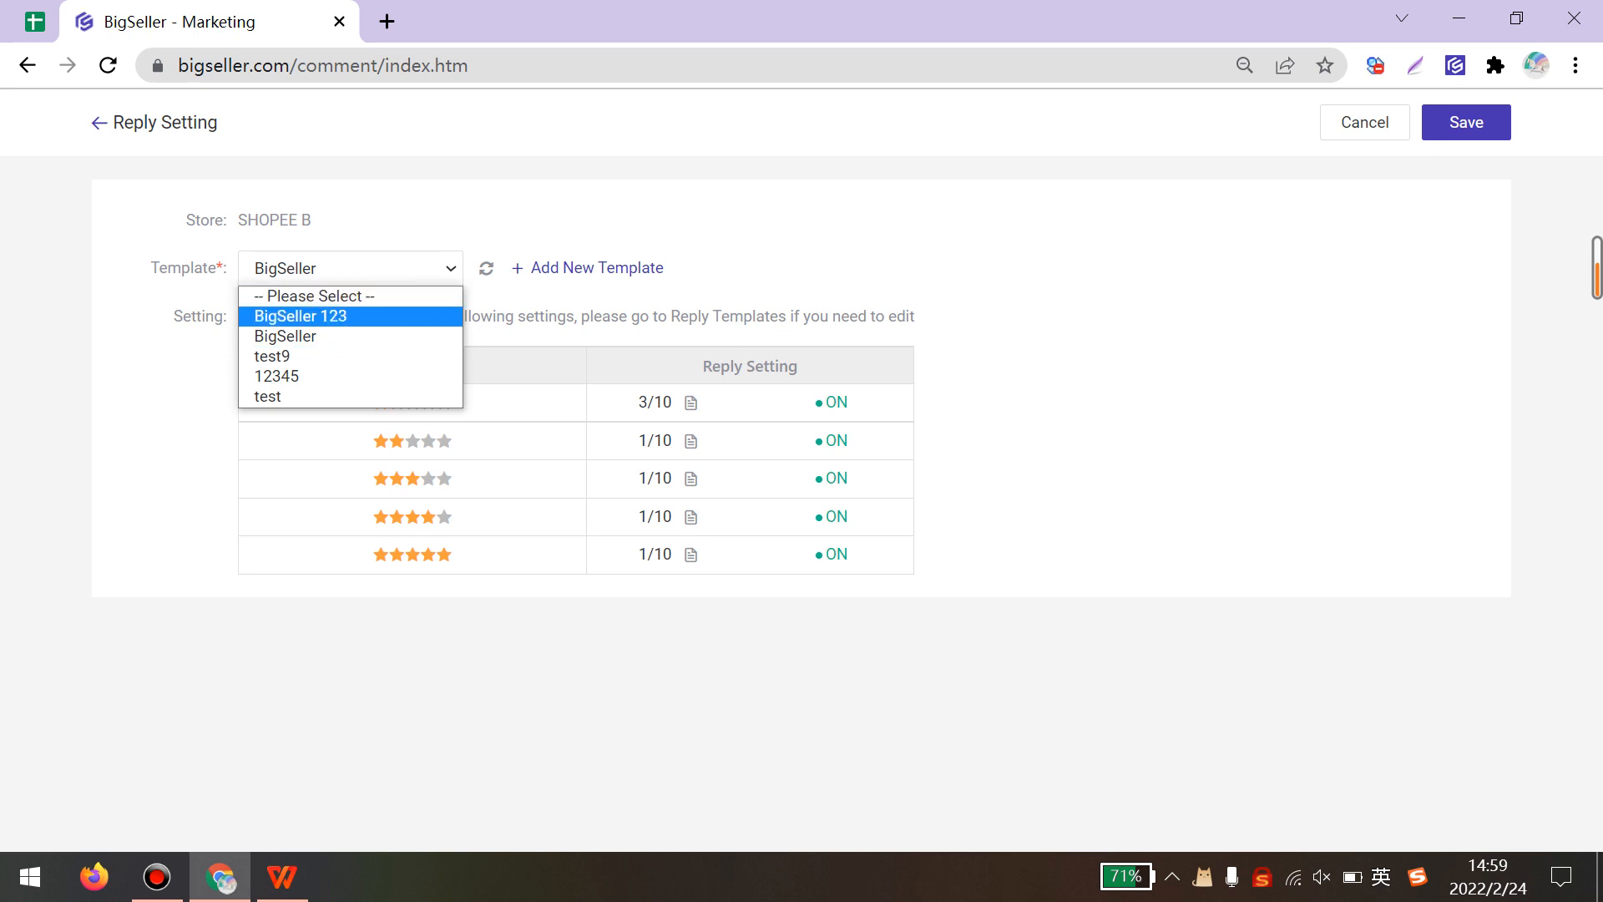
pyautogui.click(299, 315)
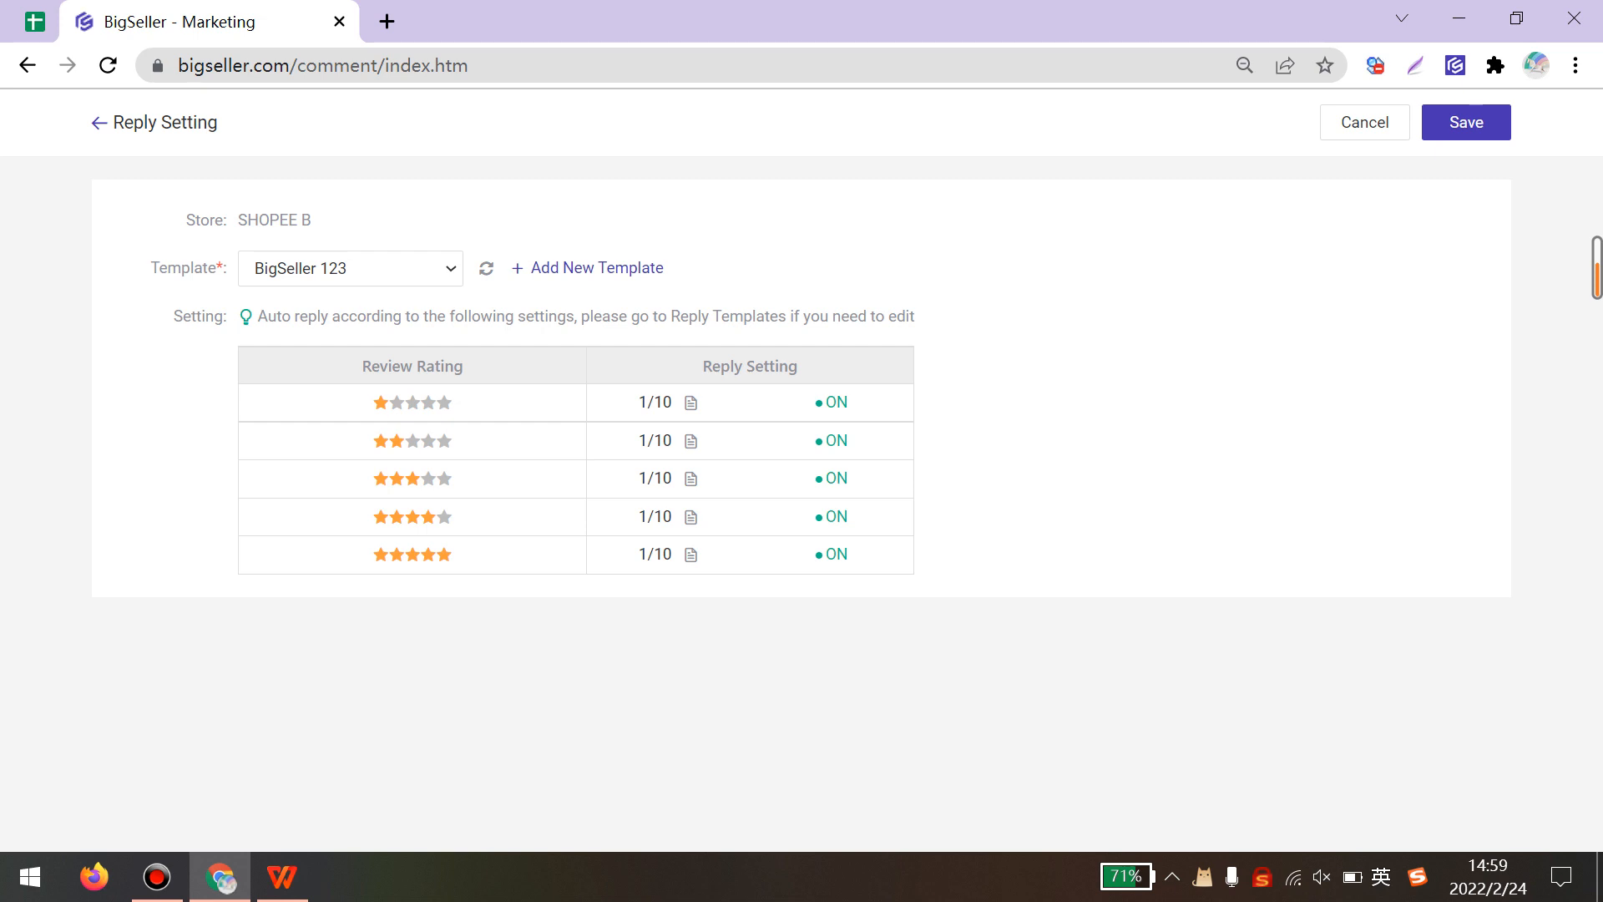
pyautogui.click(692, 402)
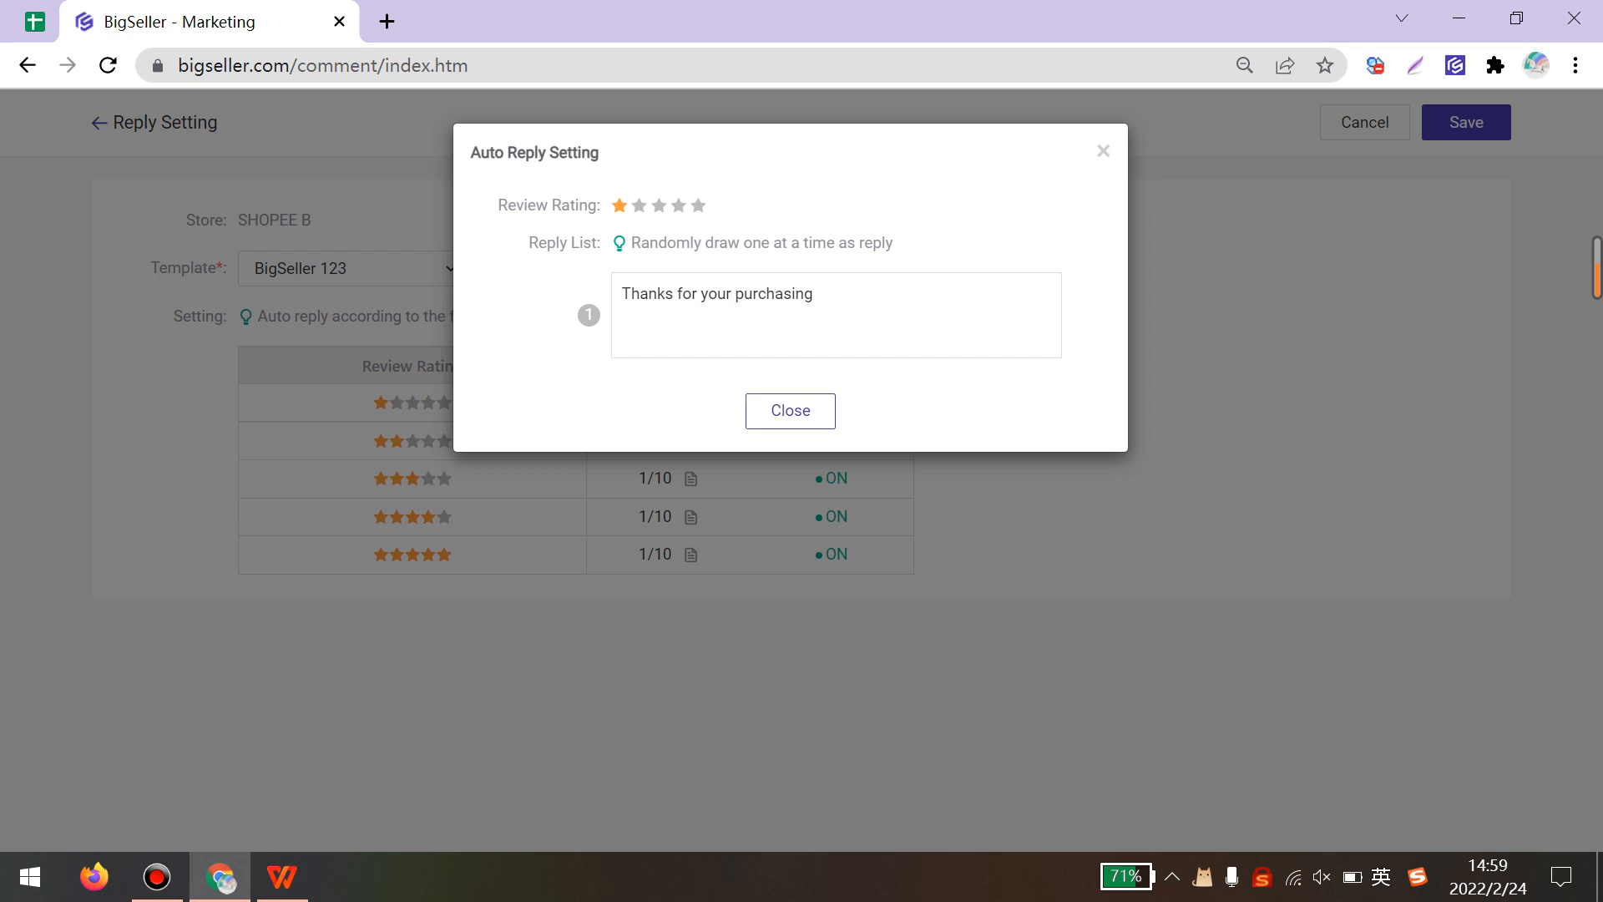
pyautogui.click(790, 411)
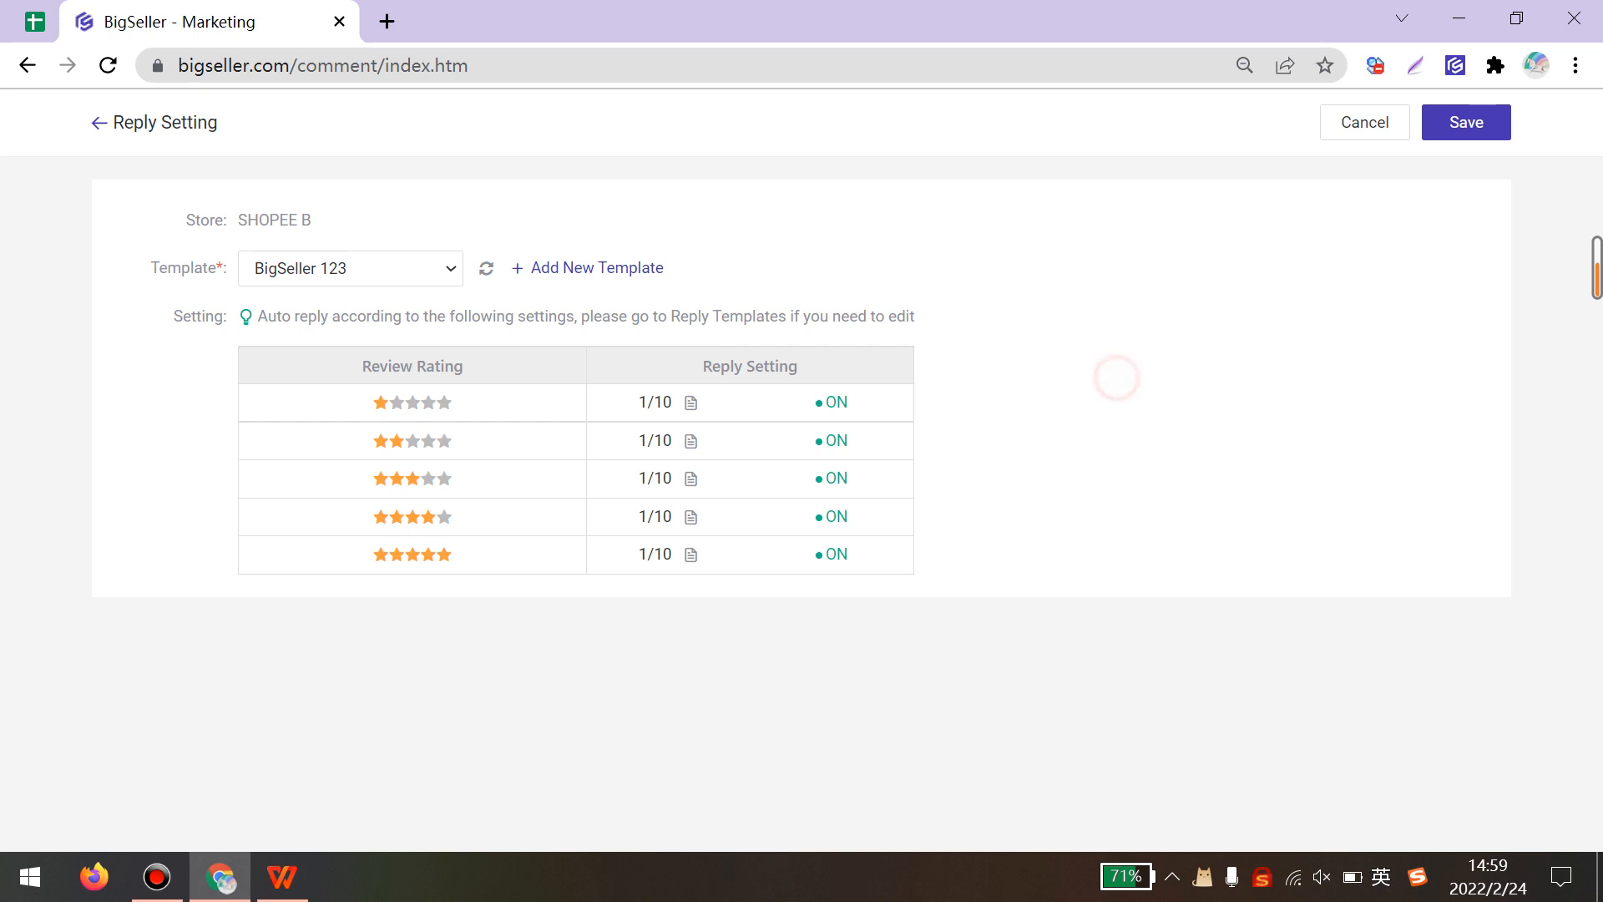
pyautogui.click(1465, 122)
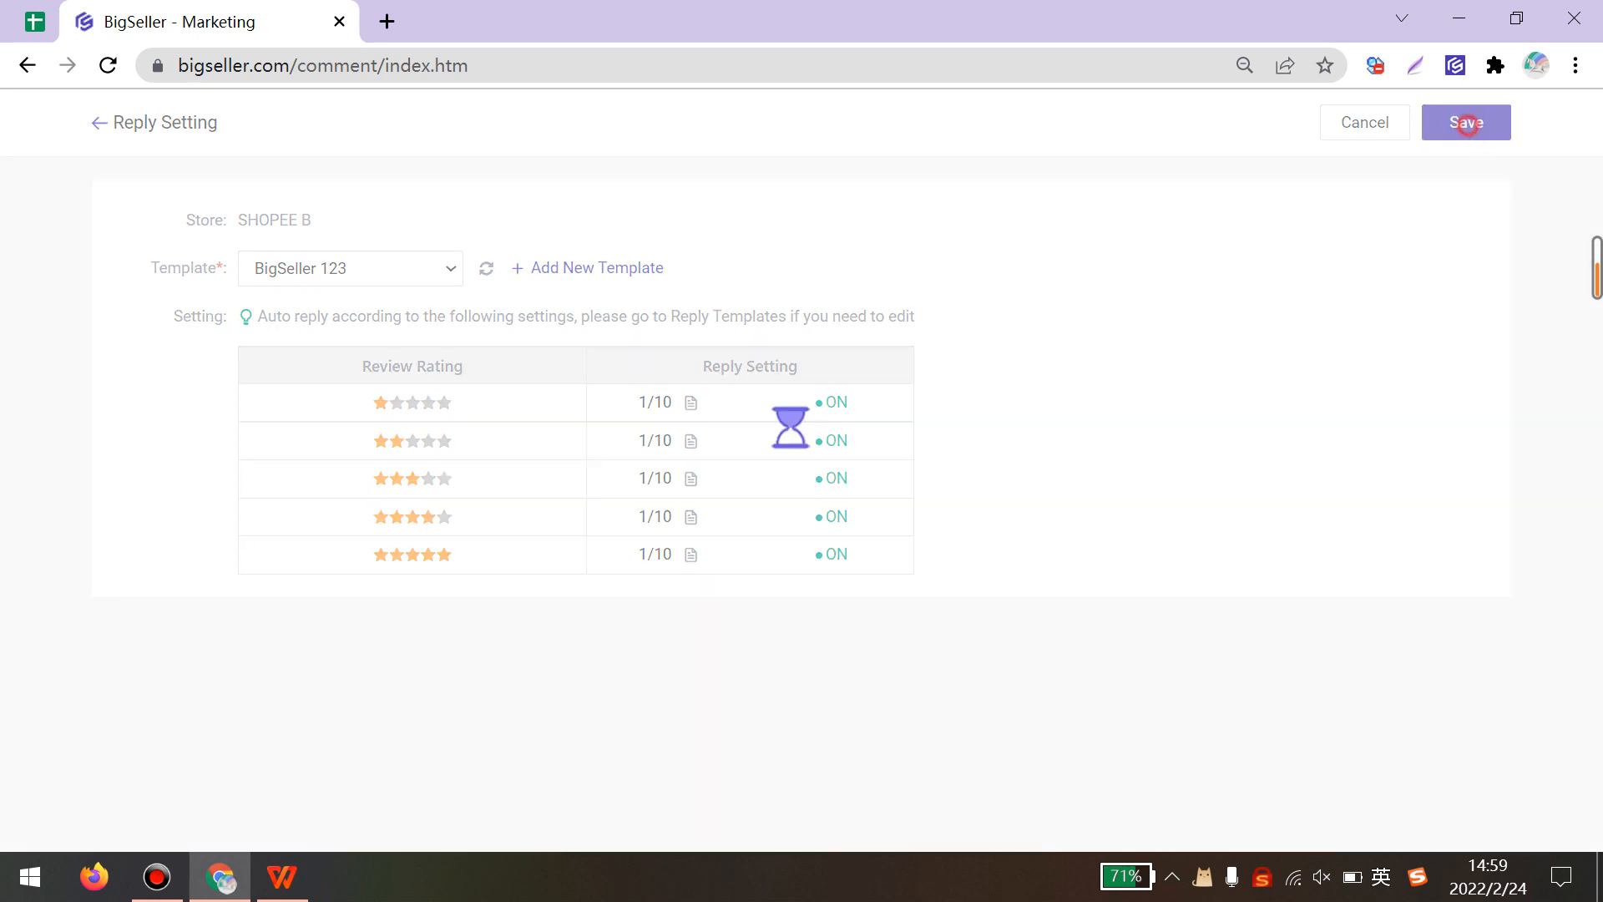
pyautogui.click(1464, 122)
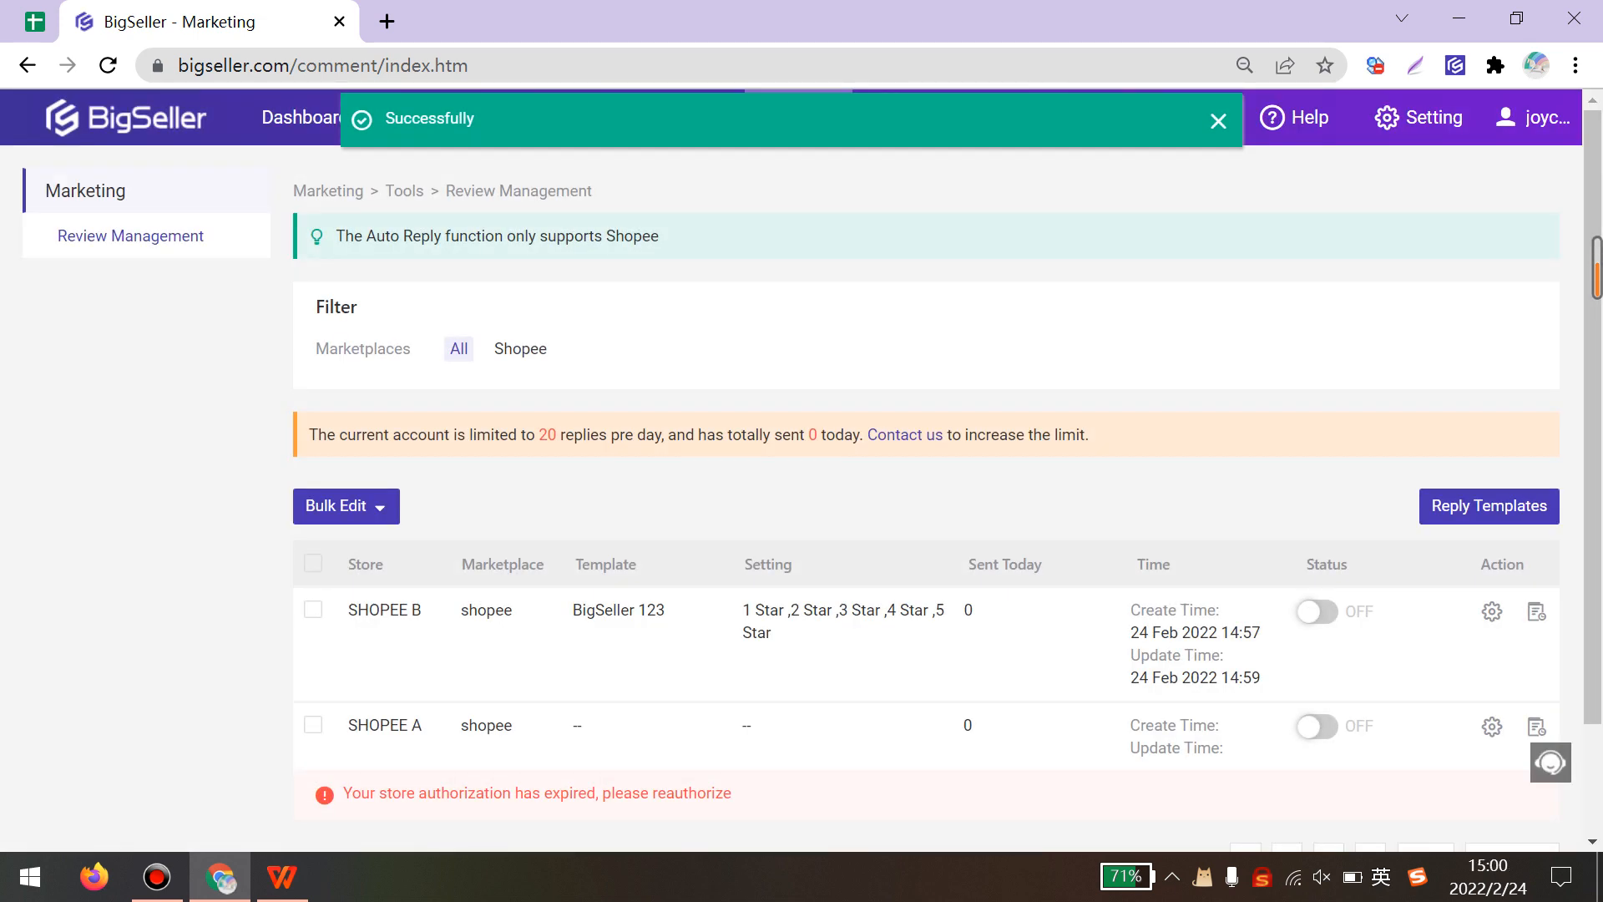
# Switch the SHOPEE B auto-reply Status toggle to ON and dismiss the success notices
pyautogui.click(1216, 120)
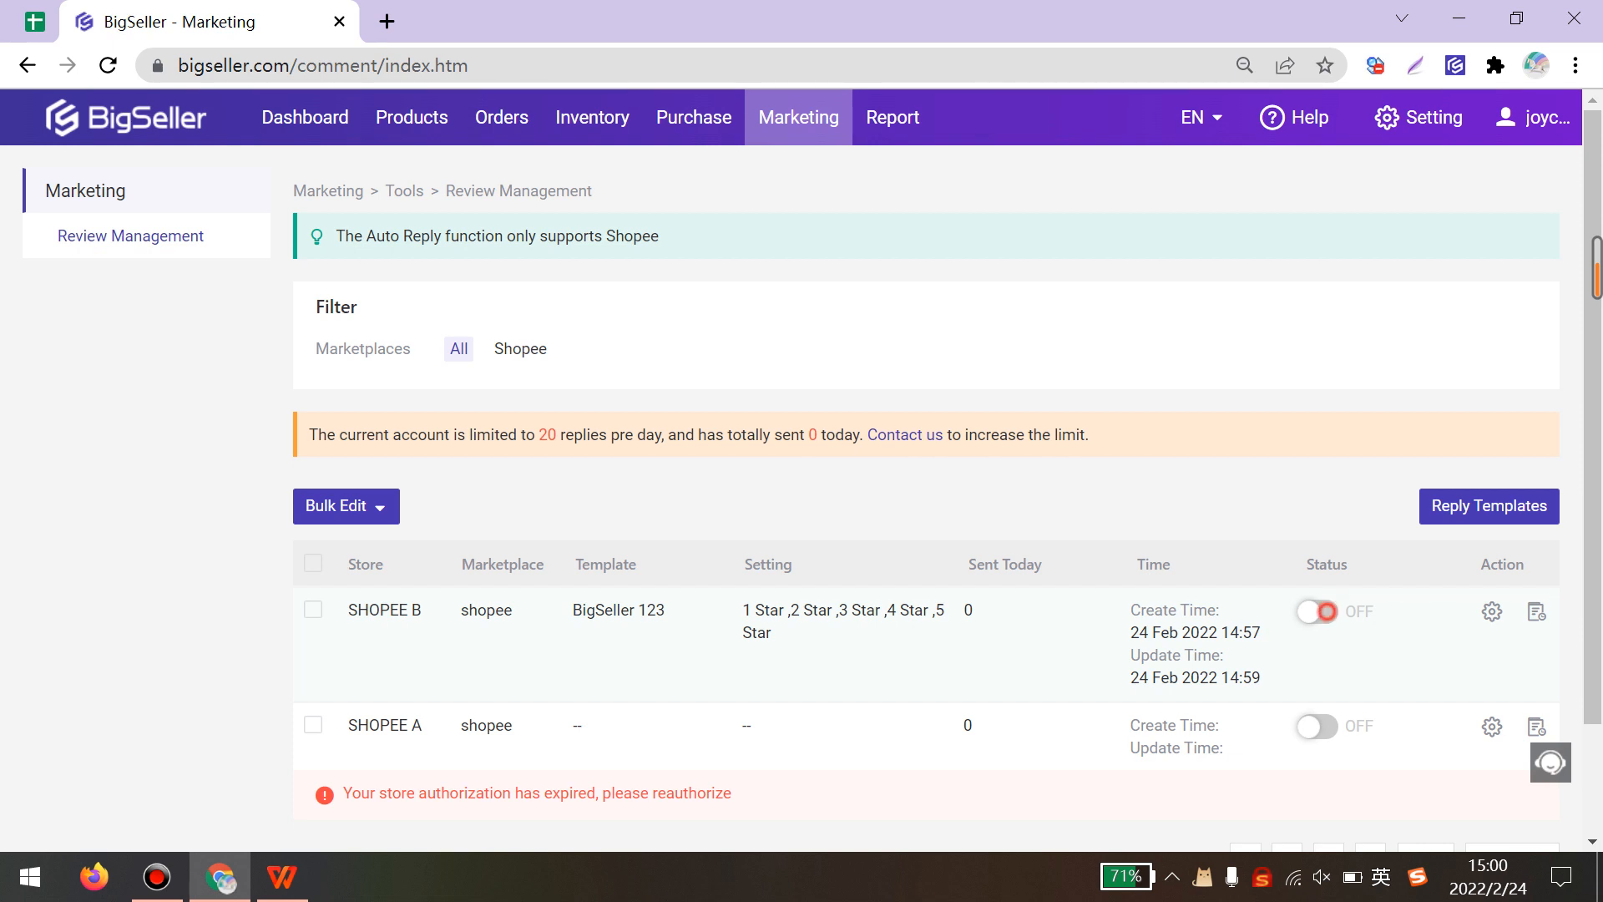
pyautogui.click(1316, 611)
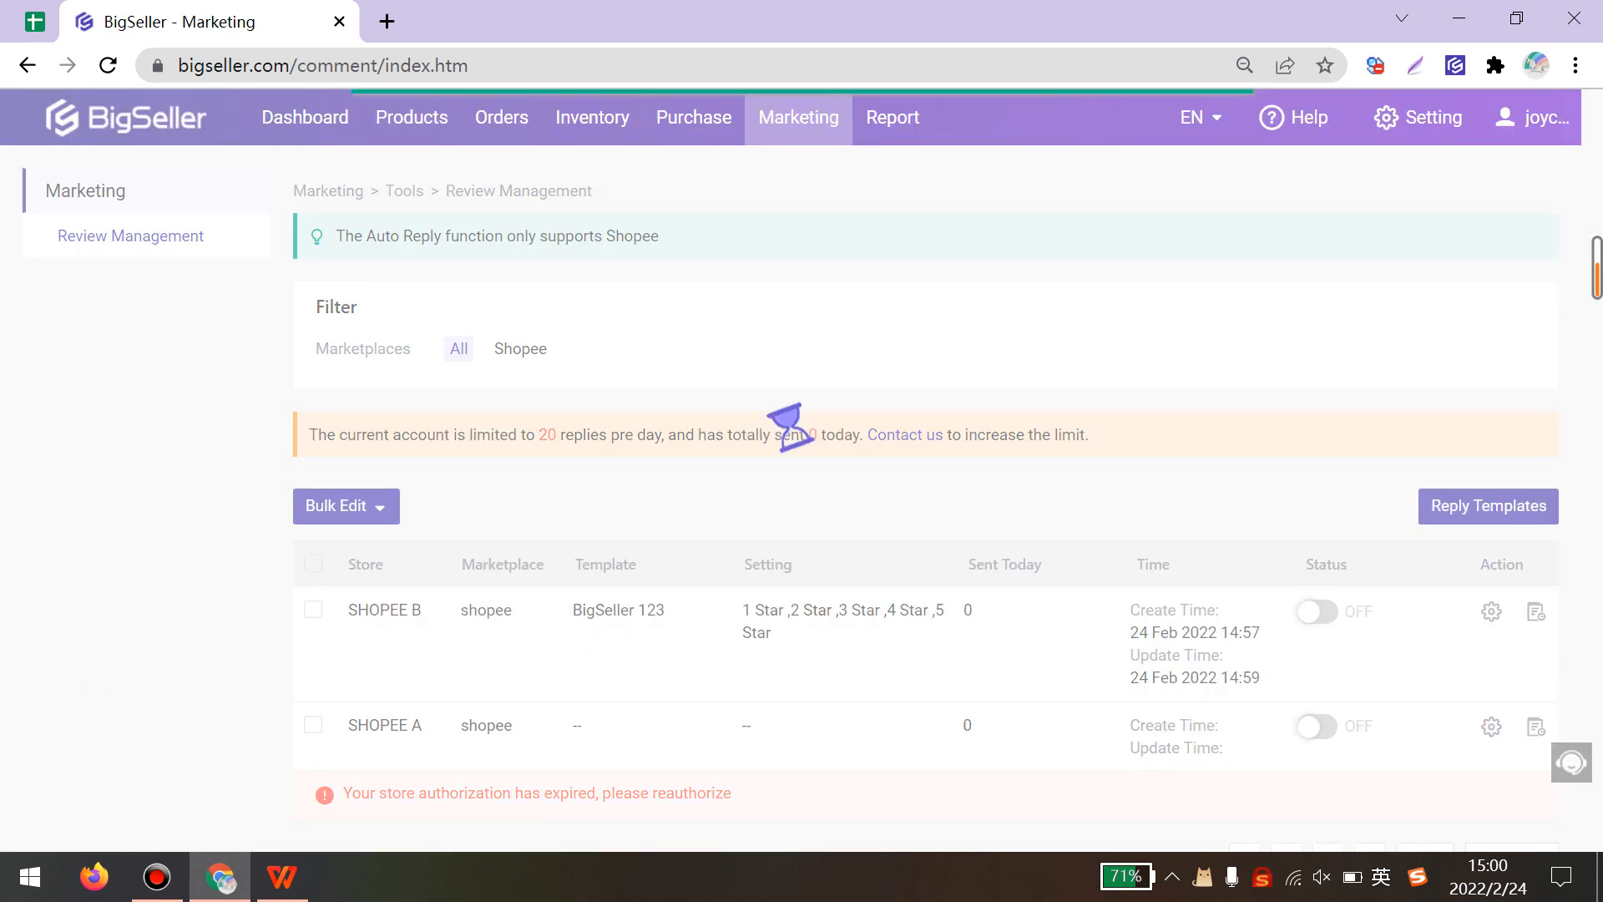
pyautogui.click(1314, 612)
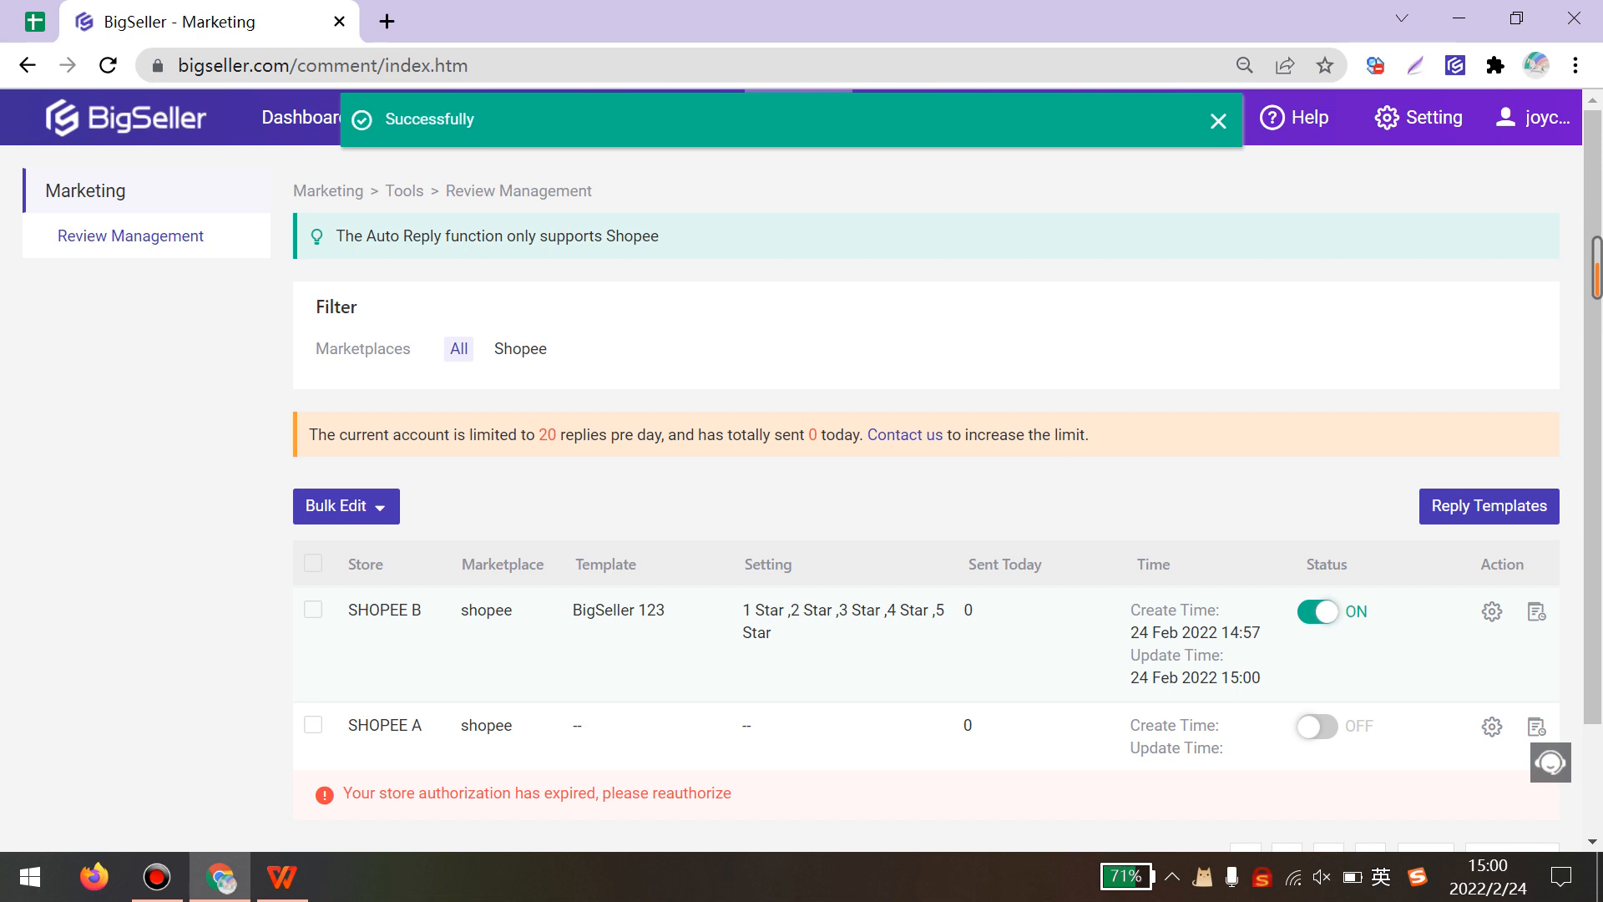
pyautogui.click(1217, 121)
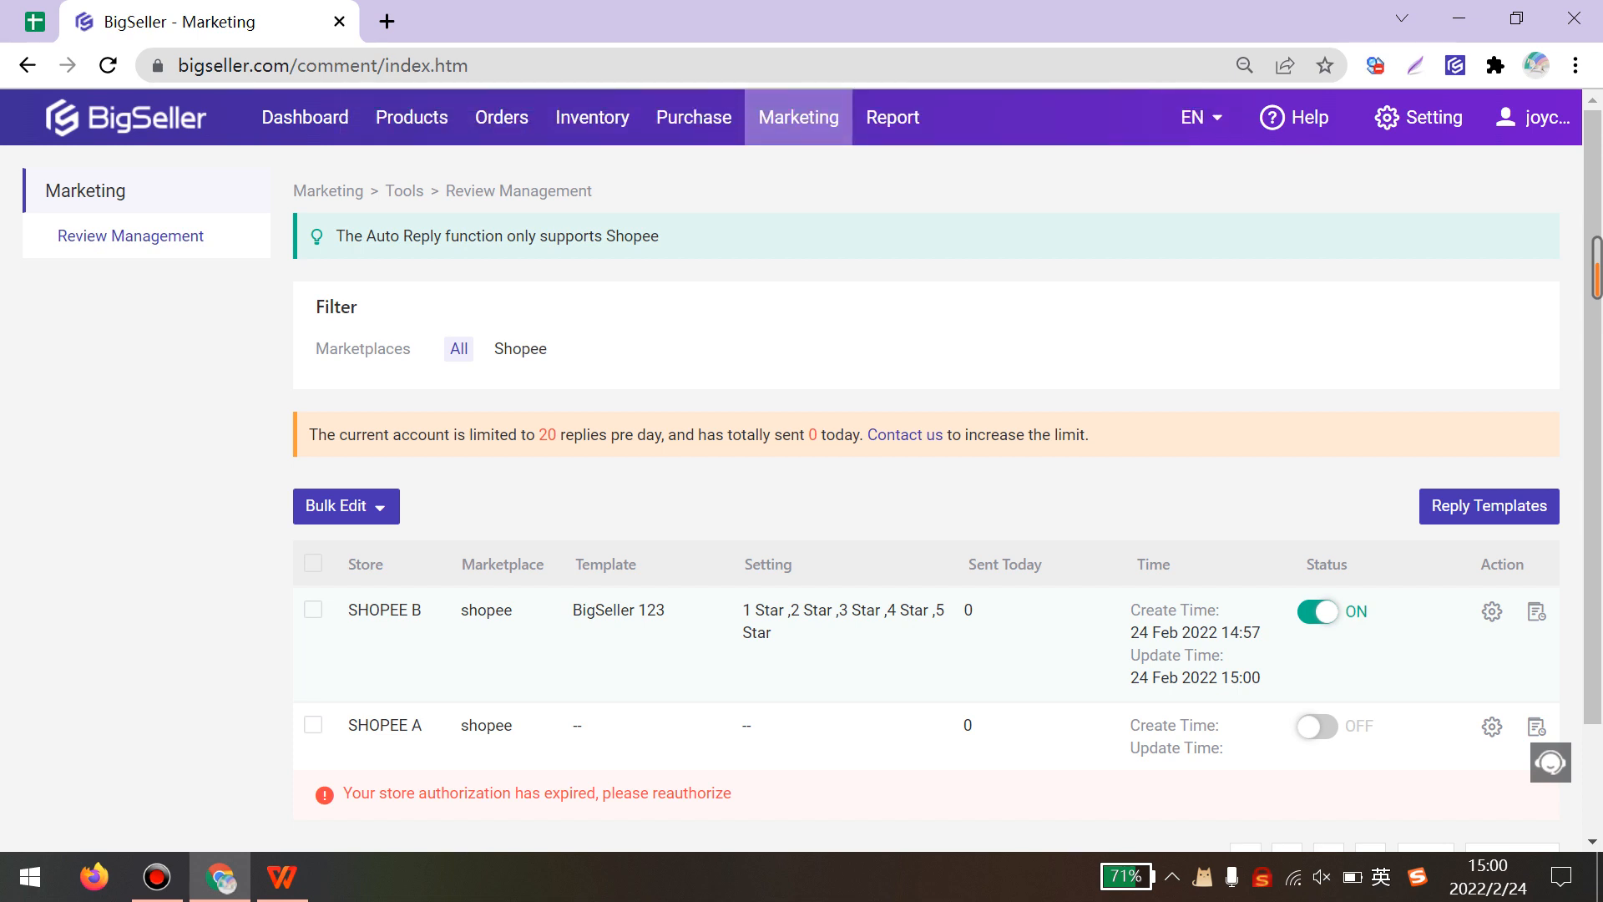